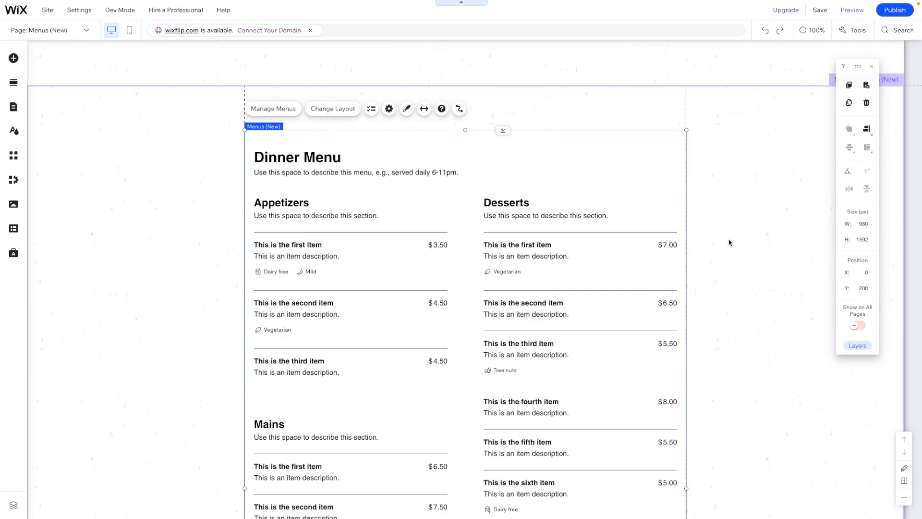
mouse_move(540, 152)
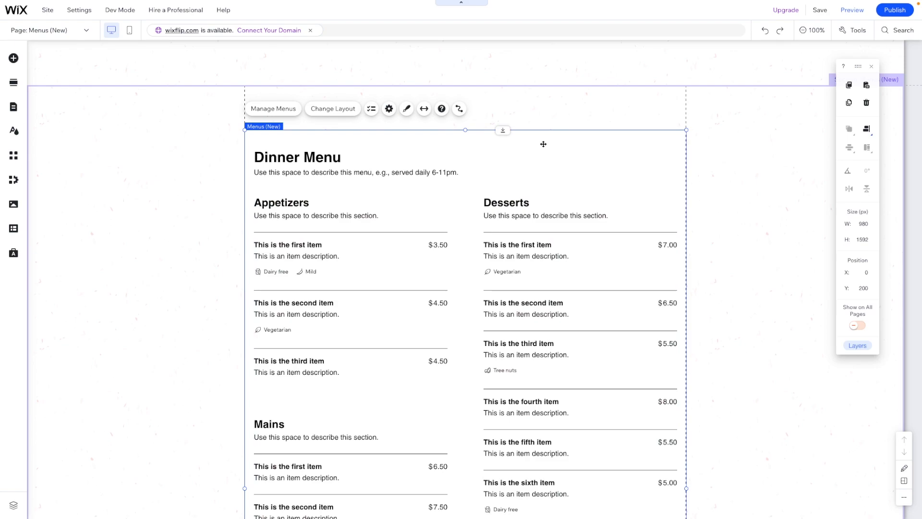
mouse_move(555, 148)
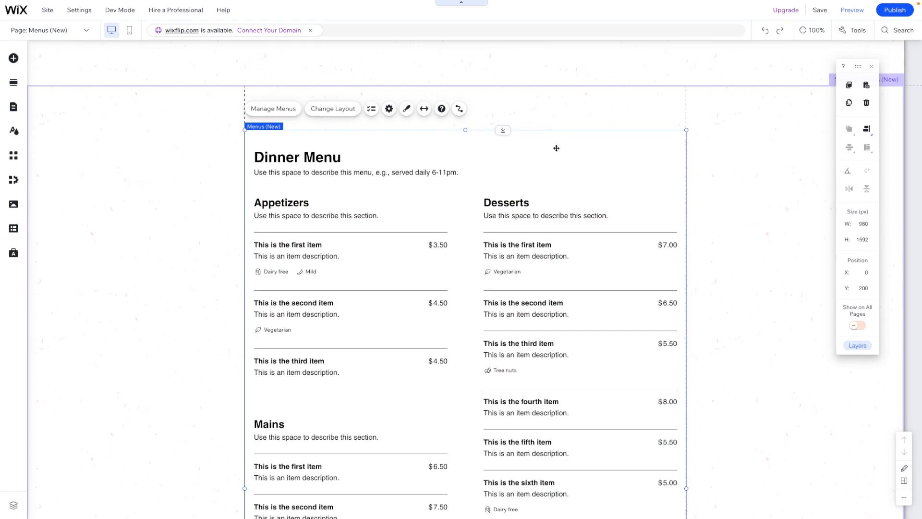
- Open the Page: Menus (New) dropdown to list the site pages
left_click(50, 29)
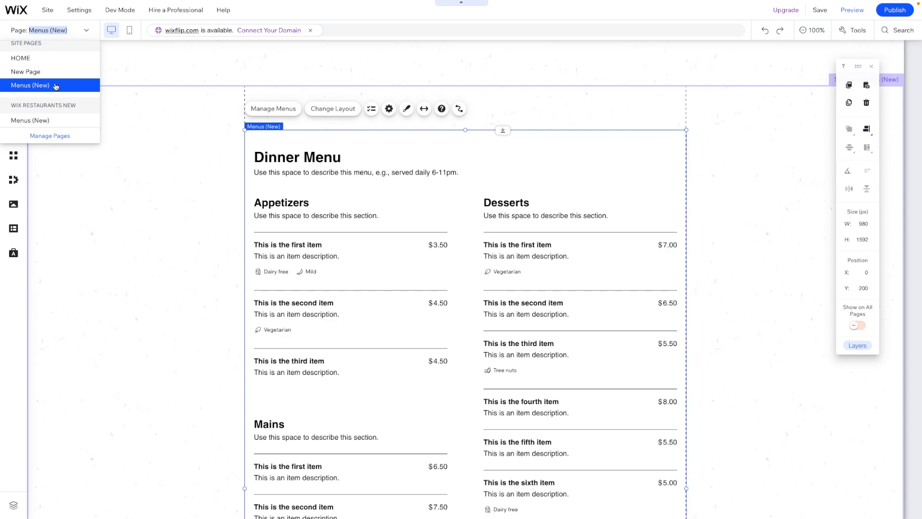
mouse_move(458, 169)
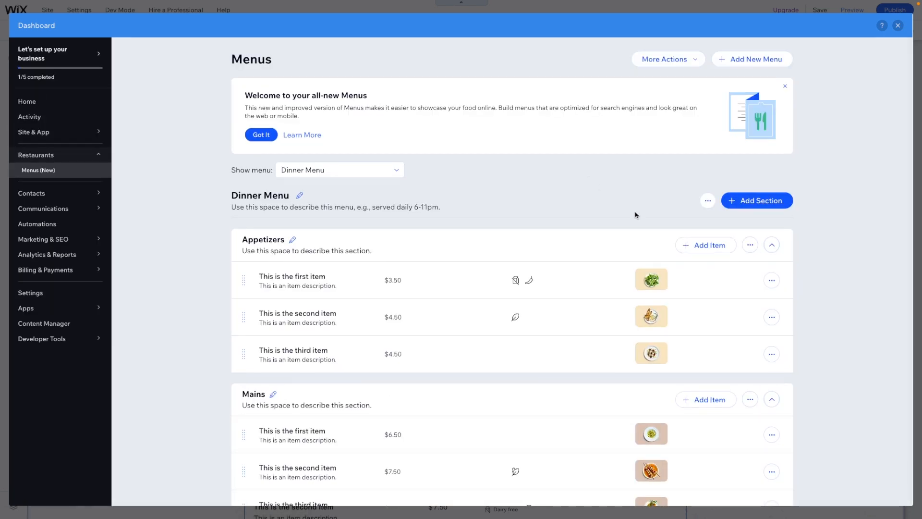
- Browse the Dinner Menu items, checking the item labels list and the Show menu dropdown
scroll("down", 3)
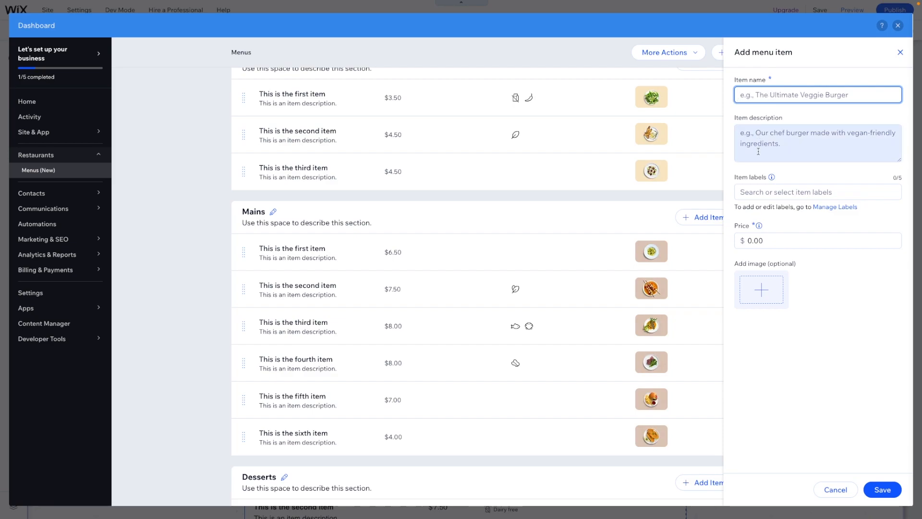
left_click(816, 192)
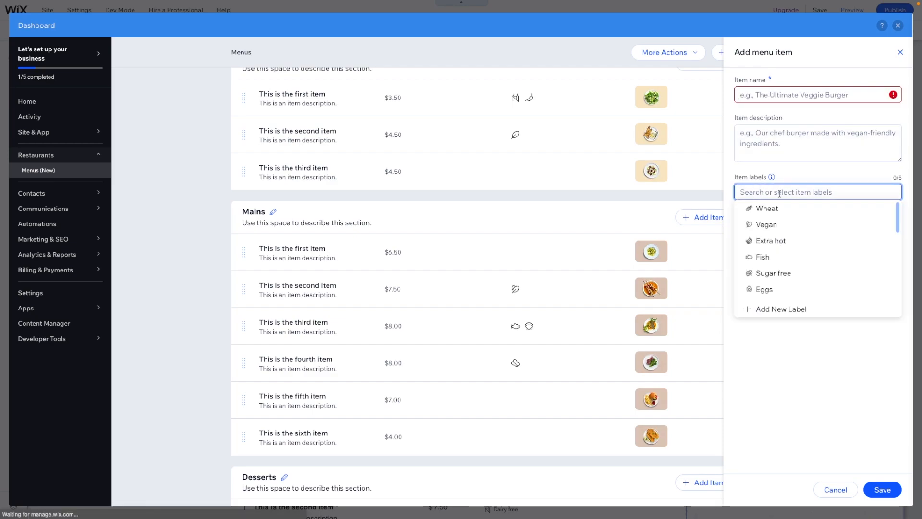
mouse_move(774, 272)
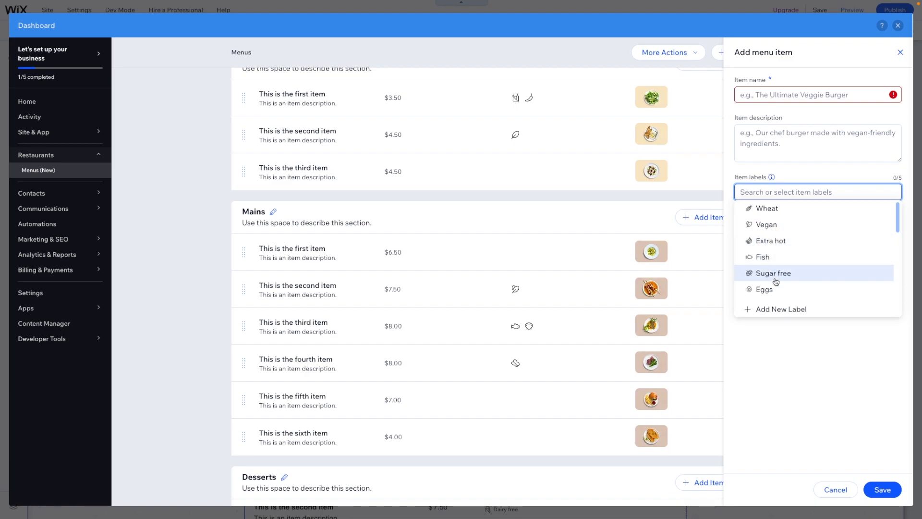
scroll("down", 3)
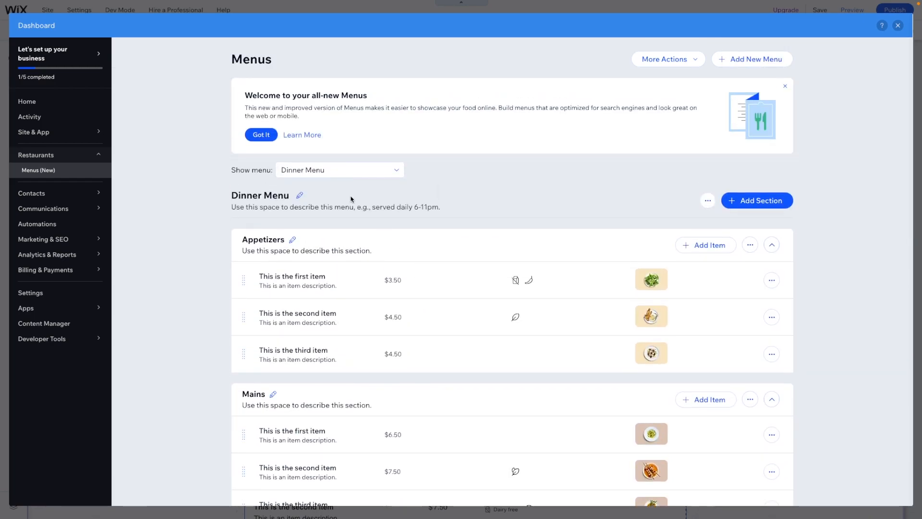
left_click(339, 170)
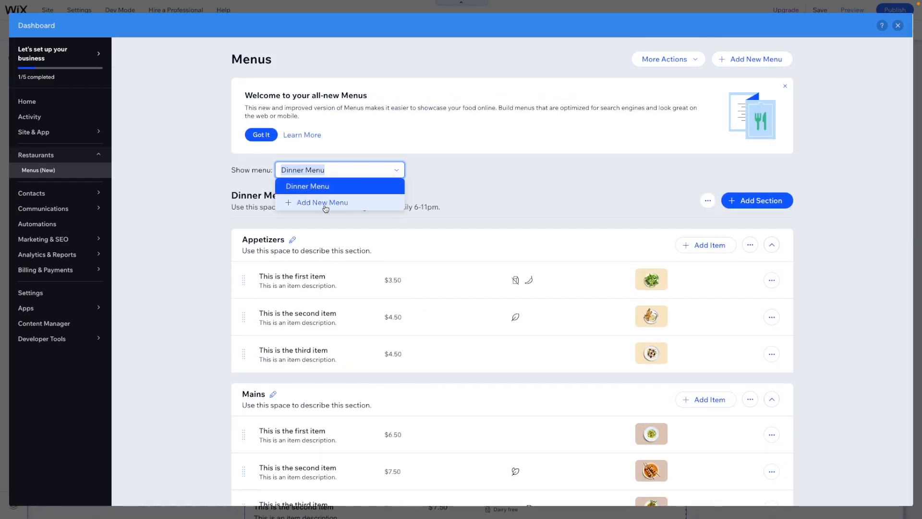
mouse_move(502, 167)
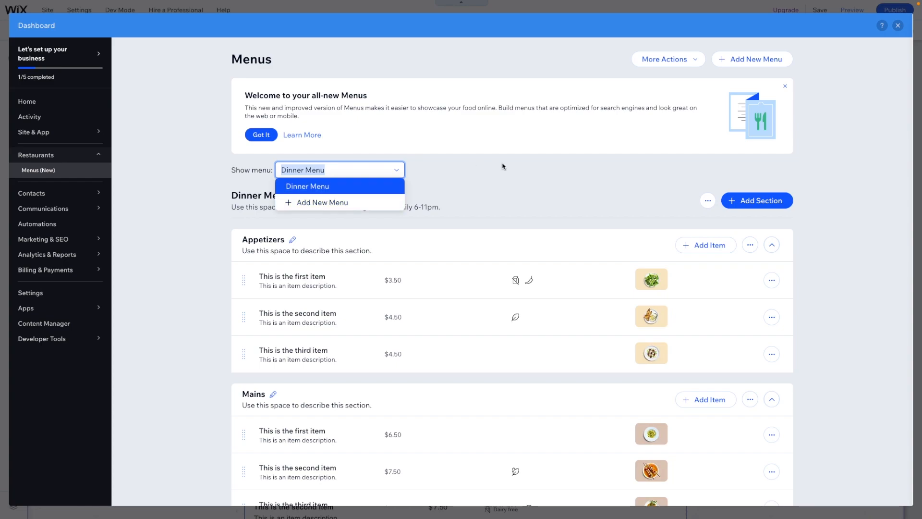
left_click(307, 186)
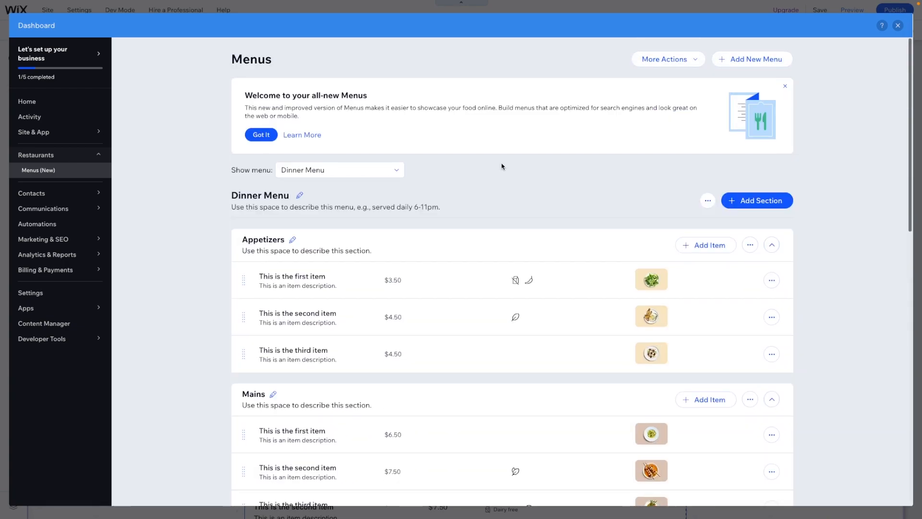
mouse_move(864, 61)
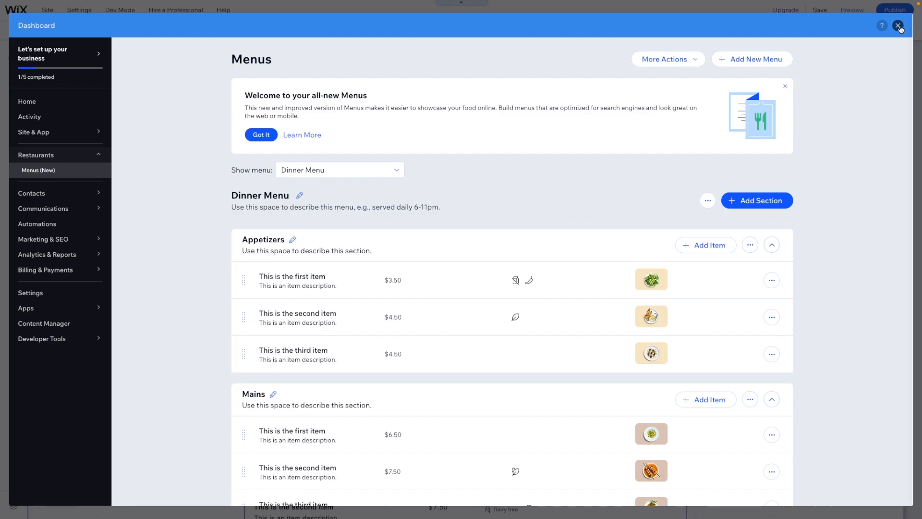
- Return to the editor and set the Dinner Menu layout to 3 Columns after trying Center
left_click(899, 25)
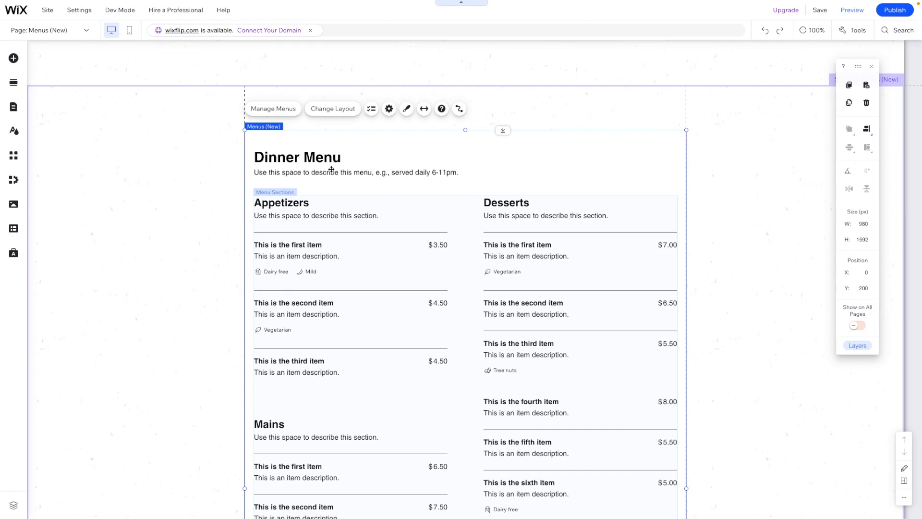
left_click(332, 108)
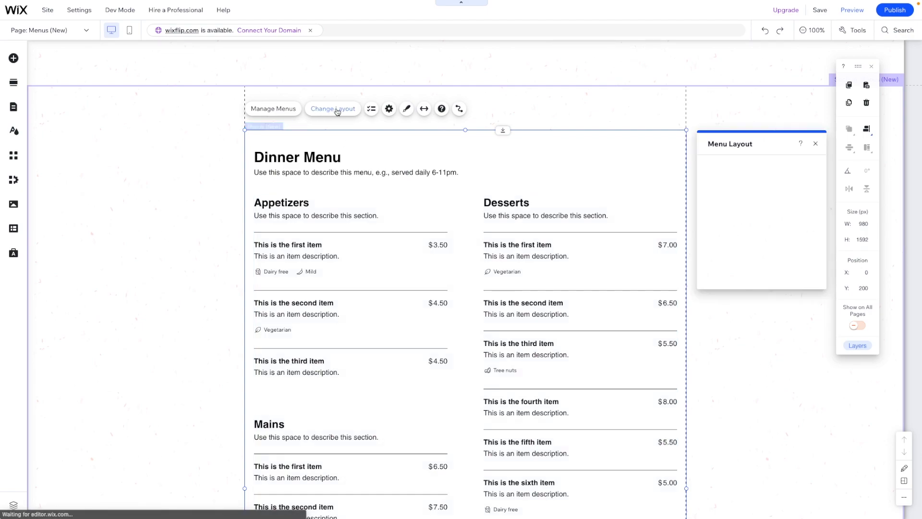
left_click(333, 108)
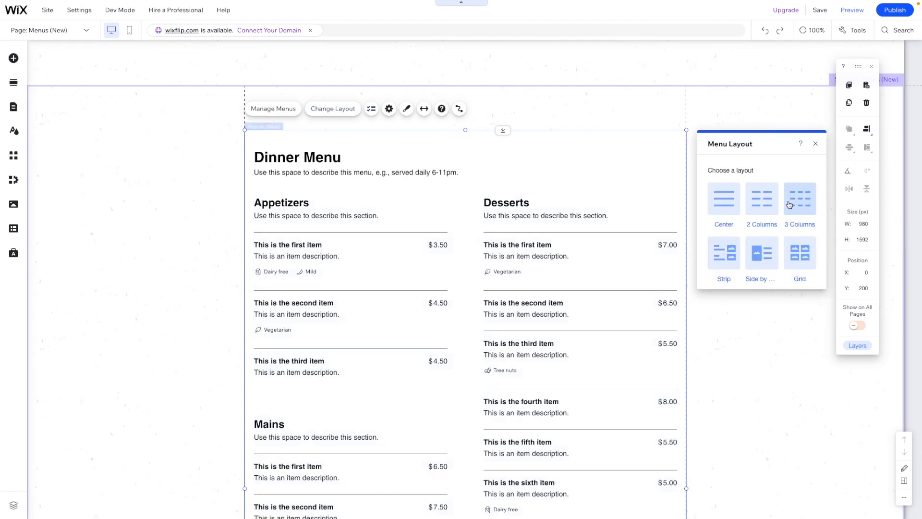
left_click(761, 198)
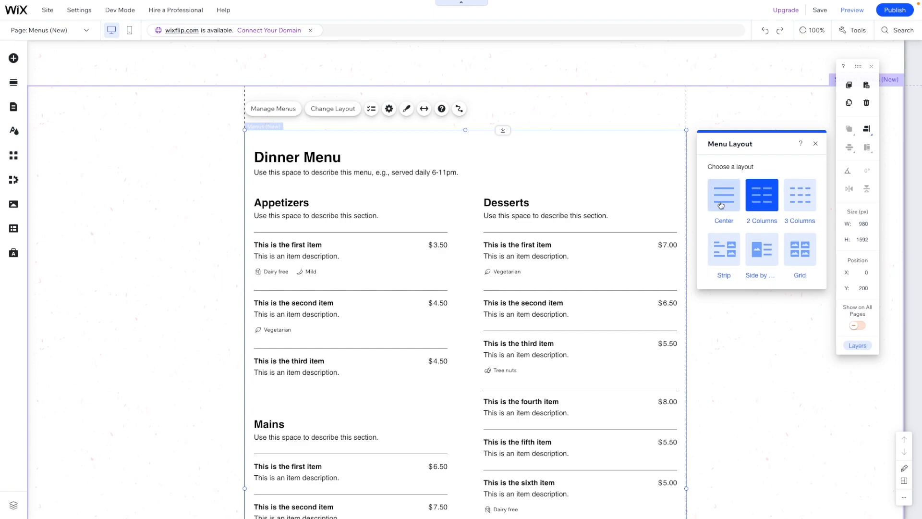
left_click(723, 194)
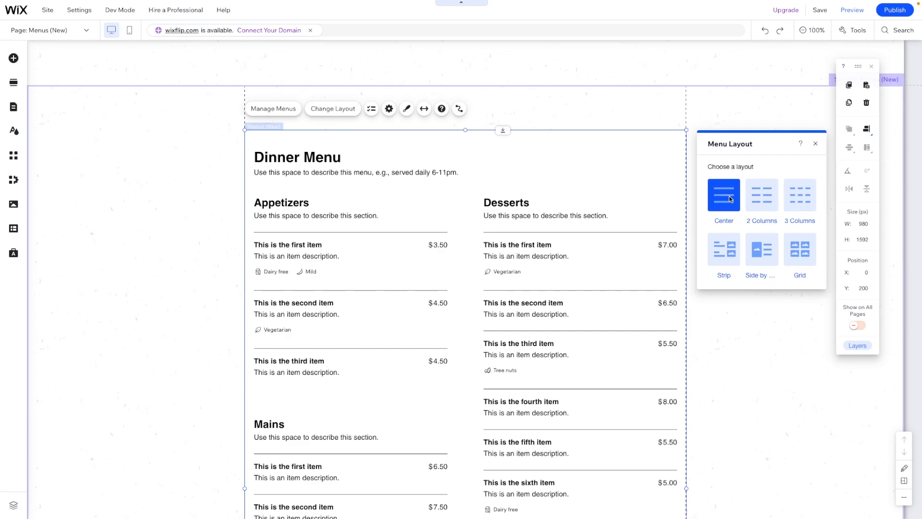
left_click(723, 194)
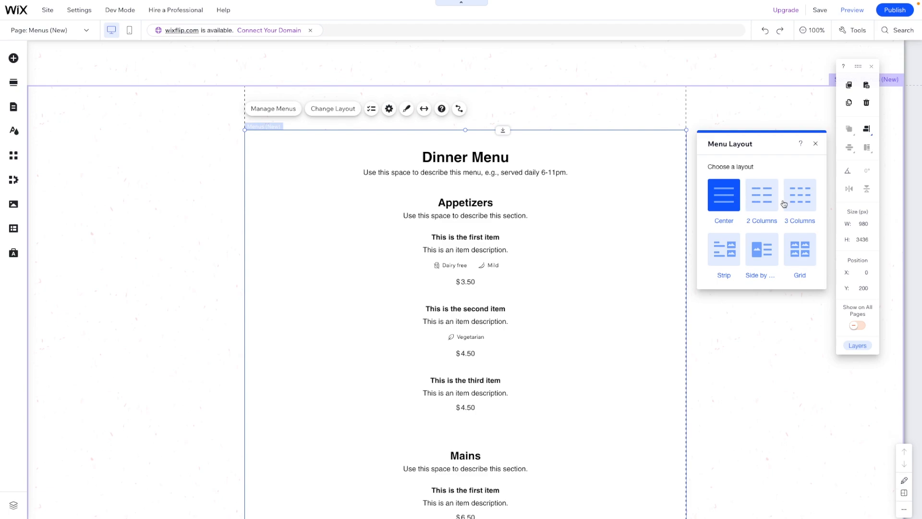
left_click(799, 195)
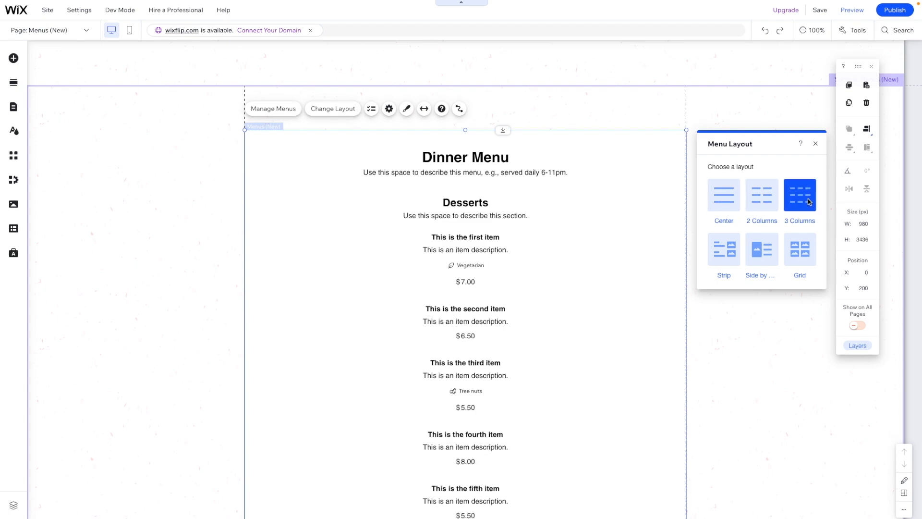
left_click(799, 195)
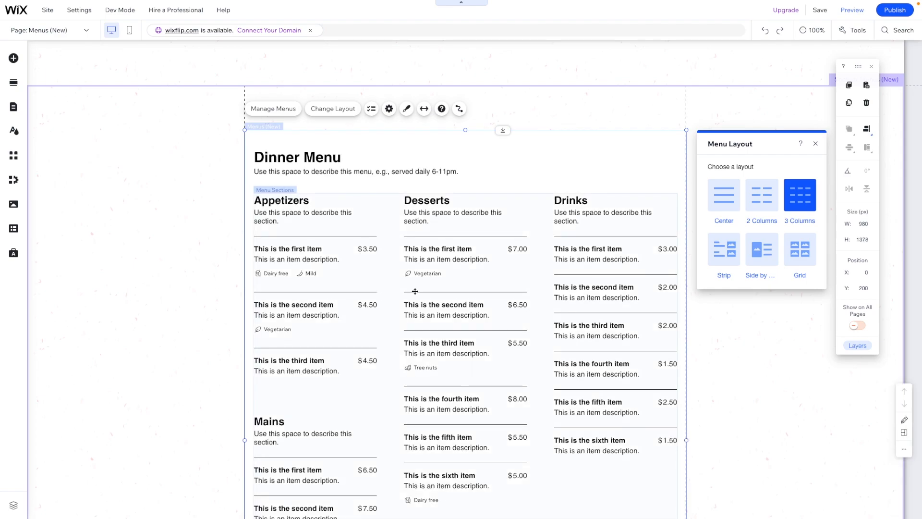
- Stretch the Dinner Menu to full width with 56 px side margins
left_click(424, 109)
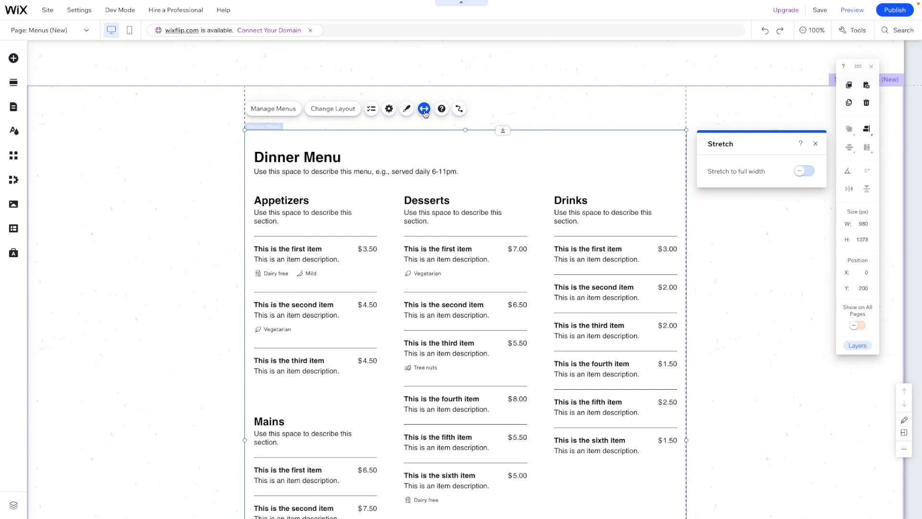
left_click(804, 171)
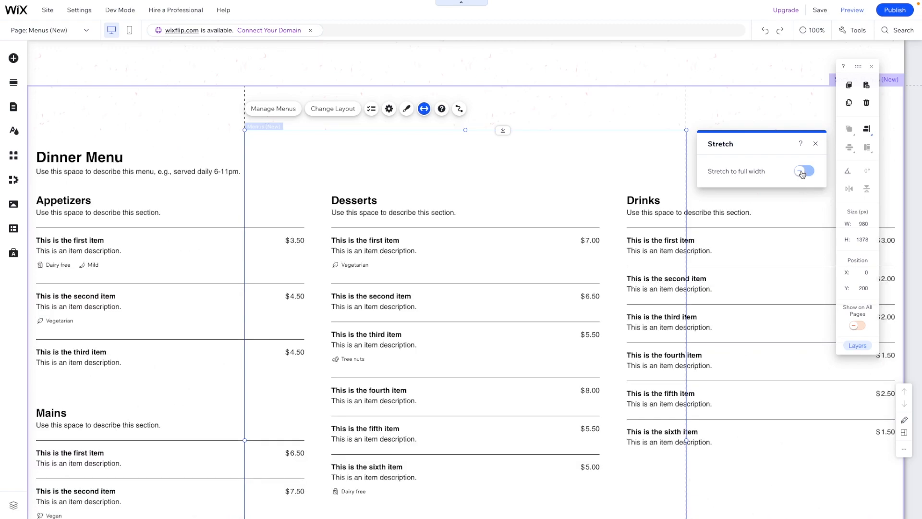
left_click(805, 171)
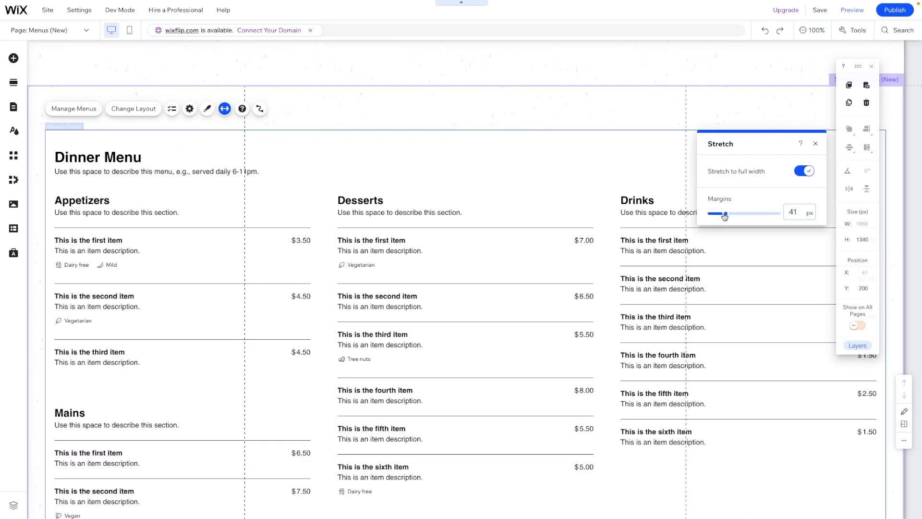
left_click_drag(725, 214, 731, 213)
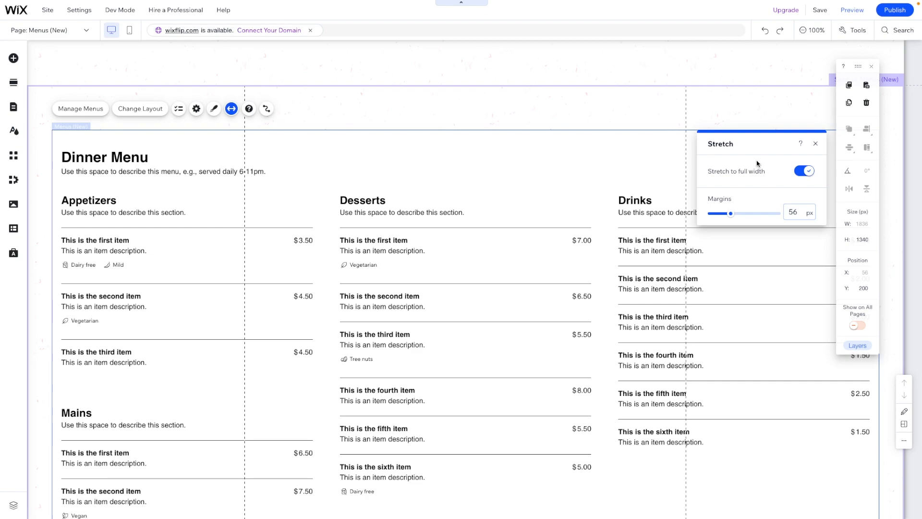
mouse_move(771, 184)
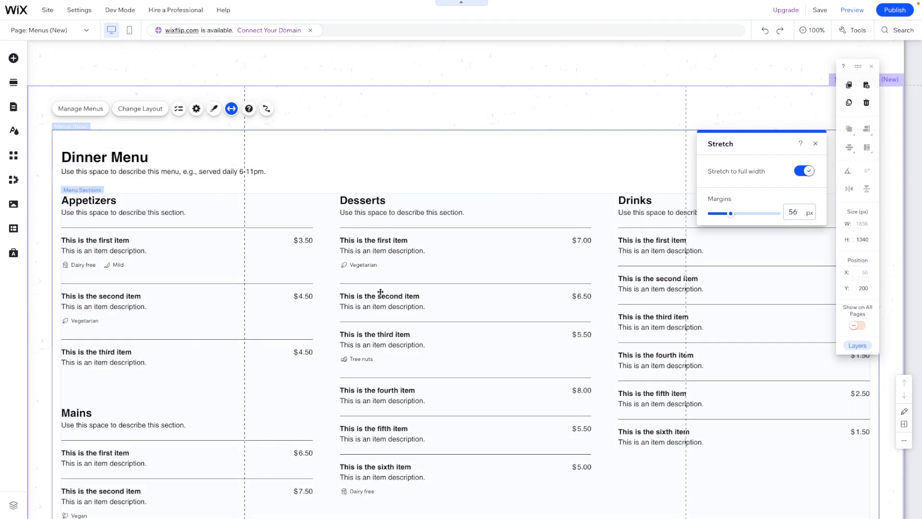
mouse_move(391, 219)
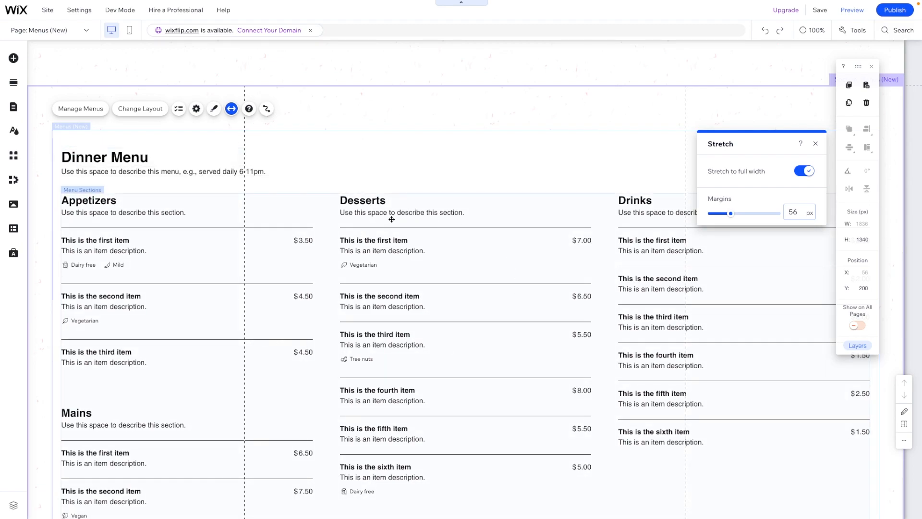
mouse_move(518, 339)
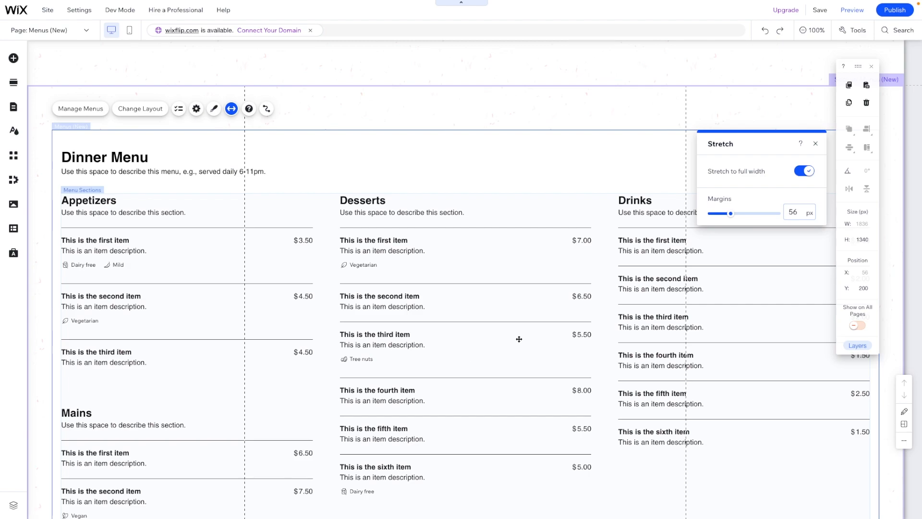
mouse_move(315, 215)
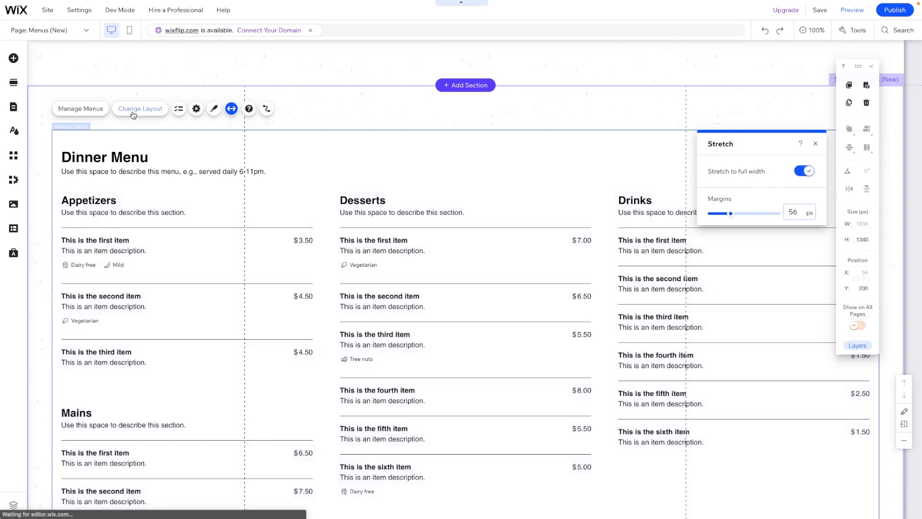
- Switch the Dinner Menu to the Side by side layout and scroll to review it
left_click(139, 108)
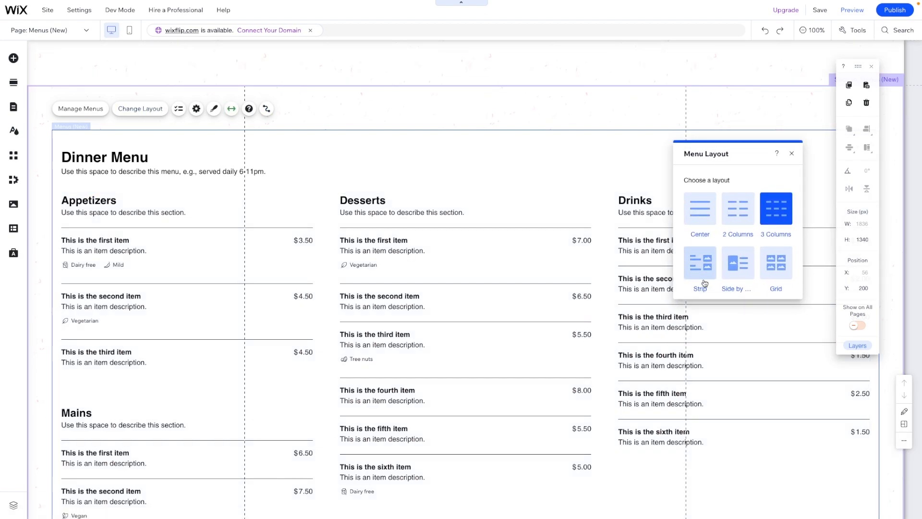
left_click(699, 262)
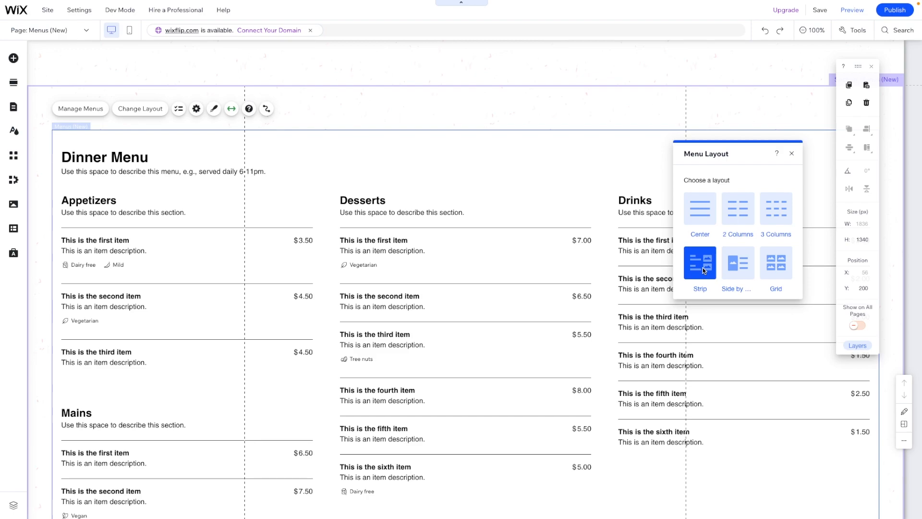
left_click(699, 262)
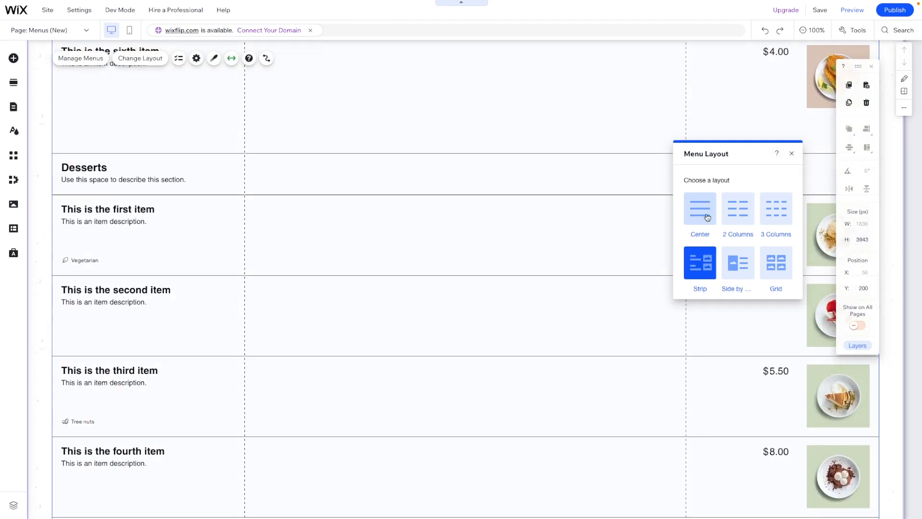
left_click(738, 263)
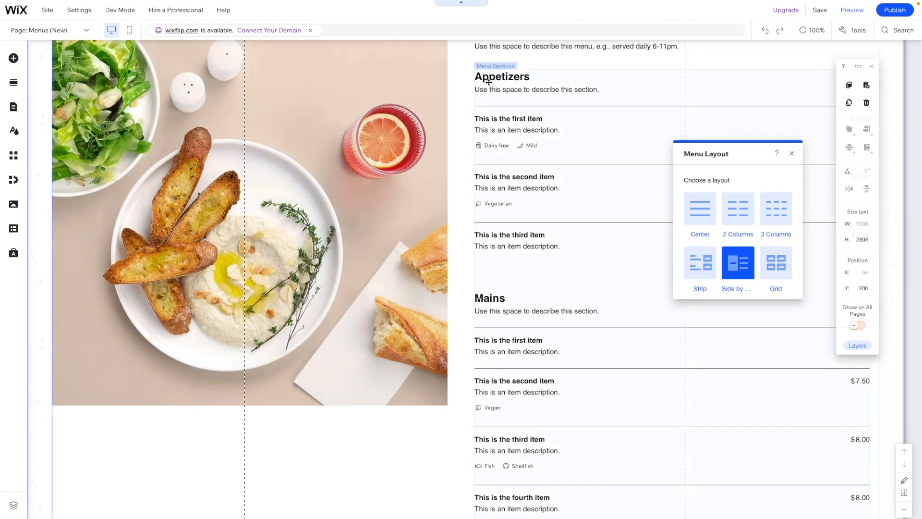
mouse_move(234, 154)
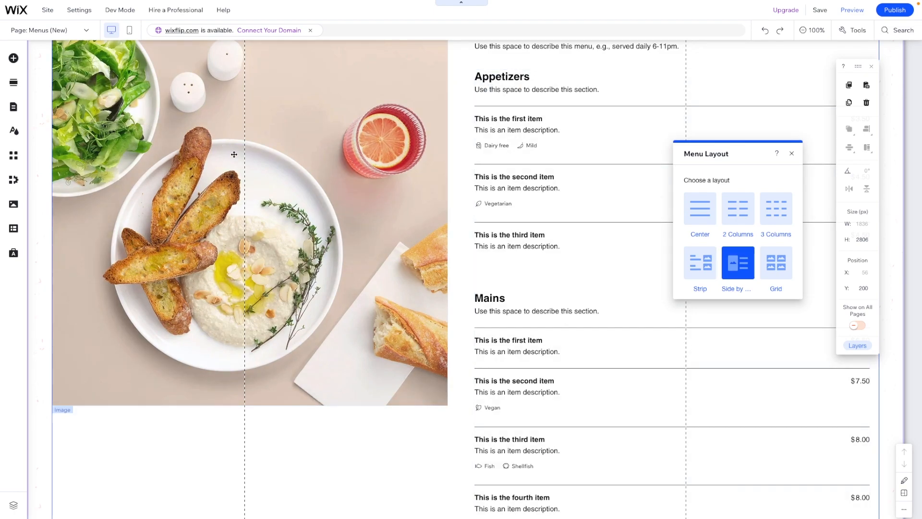
scroll("down", 3)
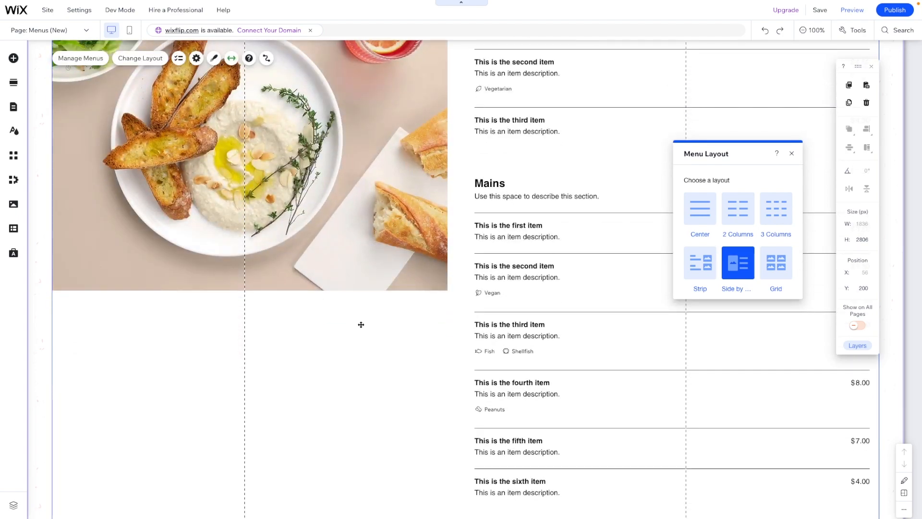
scroll("down", 3)
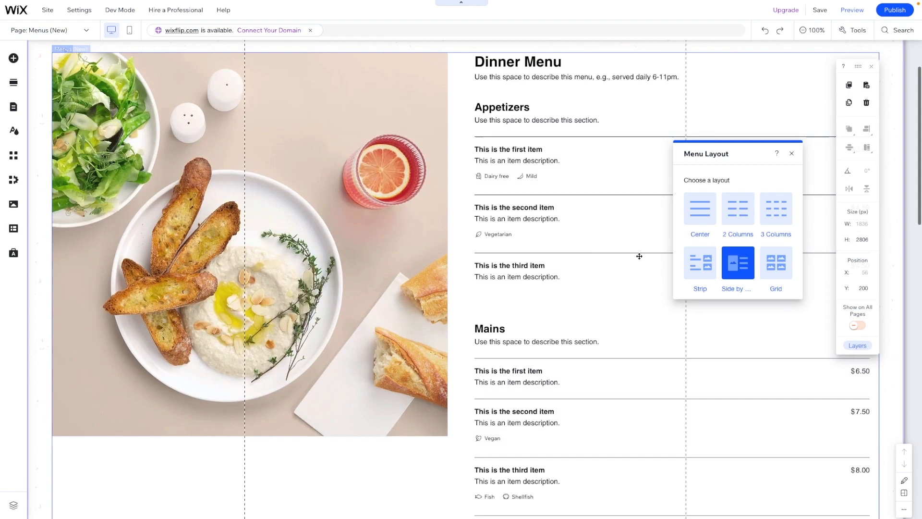
- Switch the Dinner Menu to the Grid layout and scroll through its photo cards
left_click(775, 262)
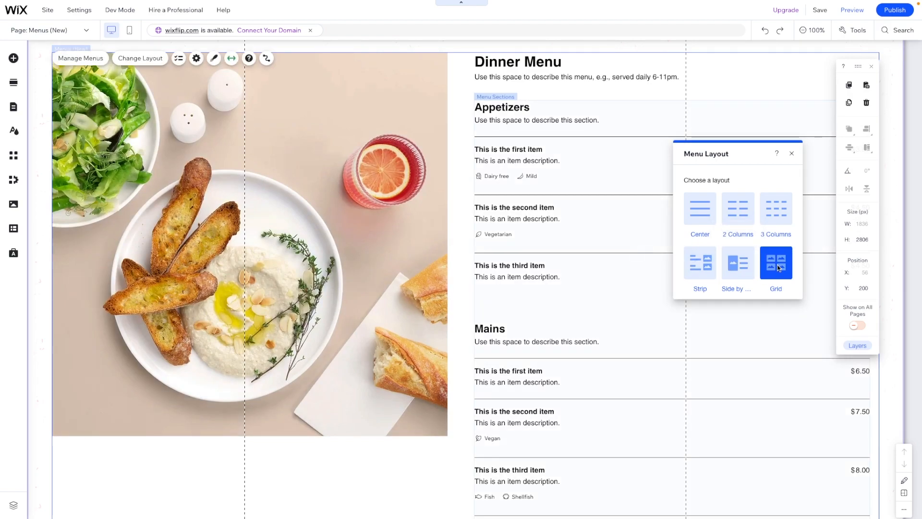
left_click(775, 263)
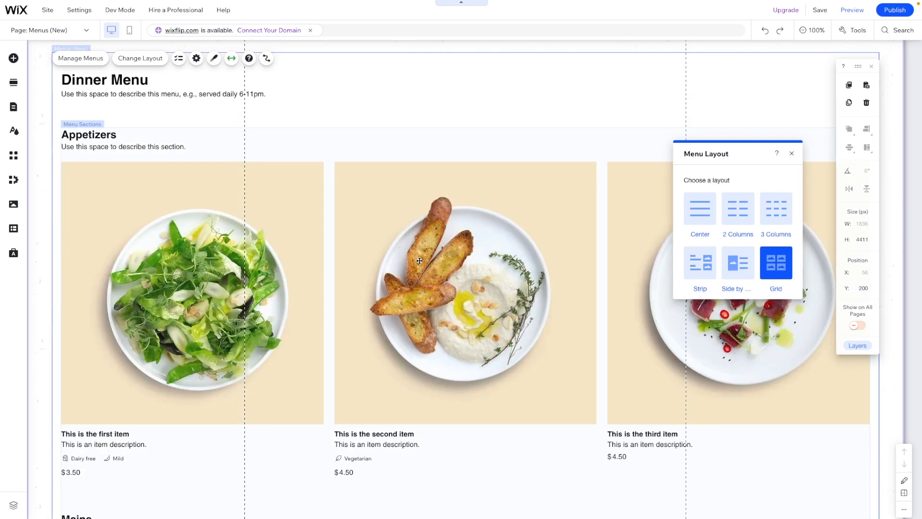
scroll("down", 3)
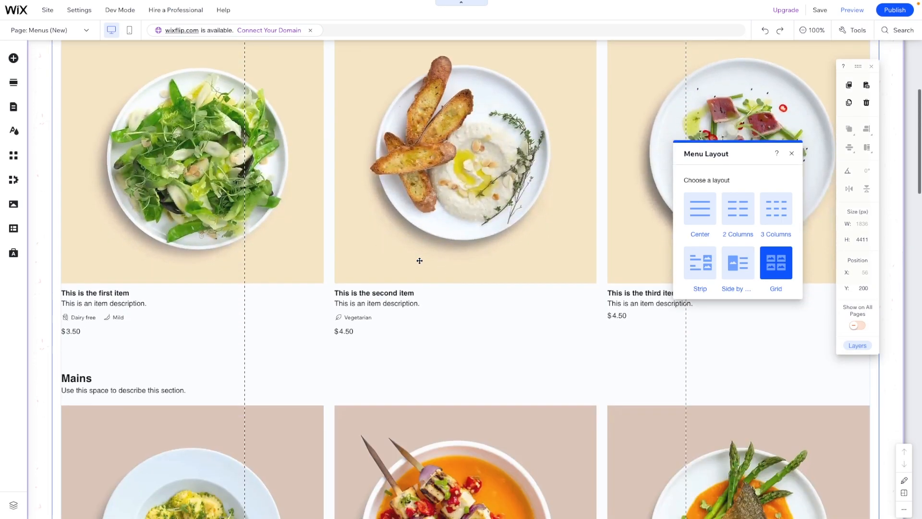
scroll("down", 3)
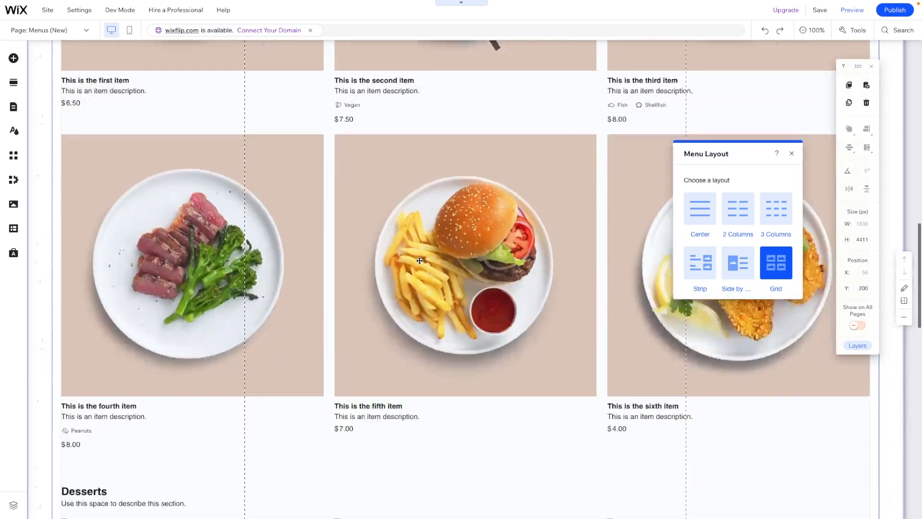
scroll("down", 3)
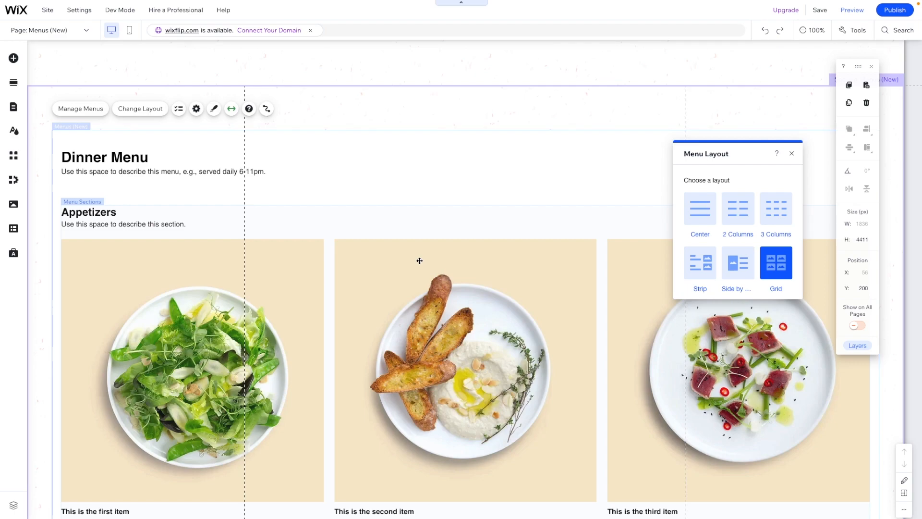
scroll("down", 3)
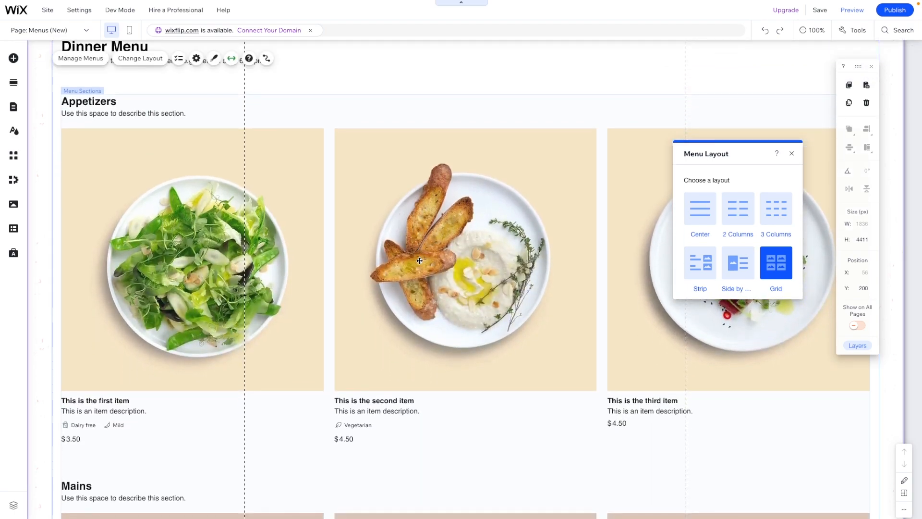
scroll("down", 3)
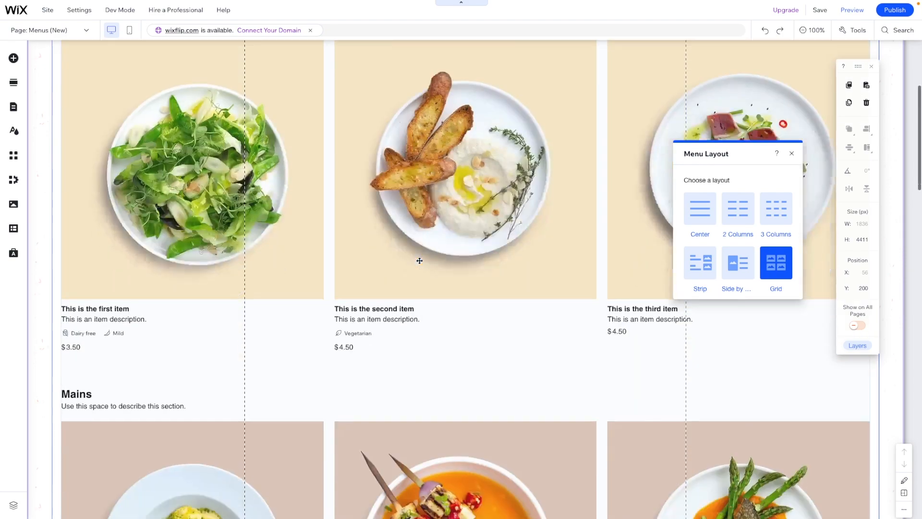
scroll("down", 3)
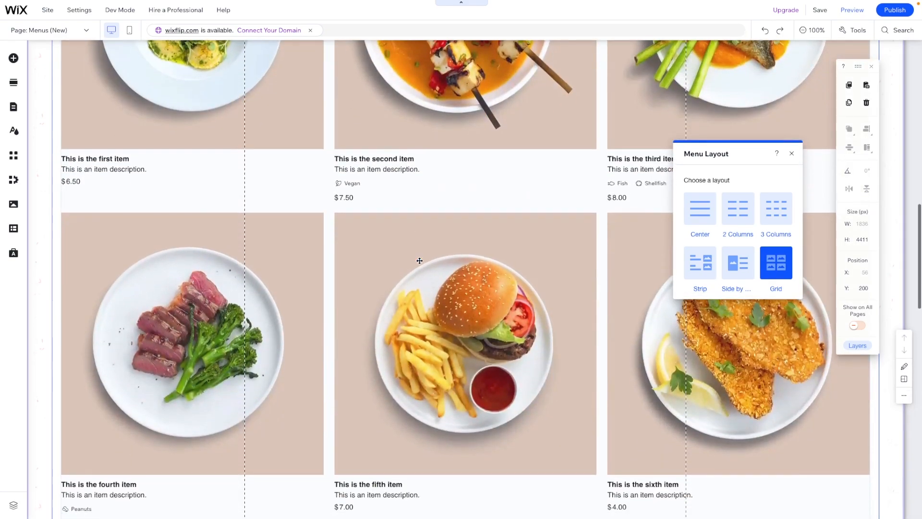
scroll("down", 3)
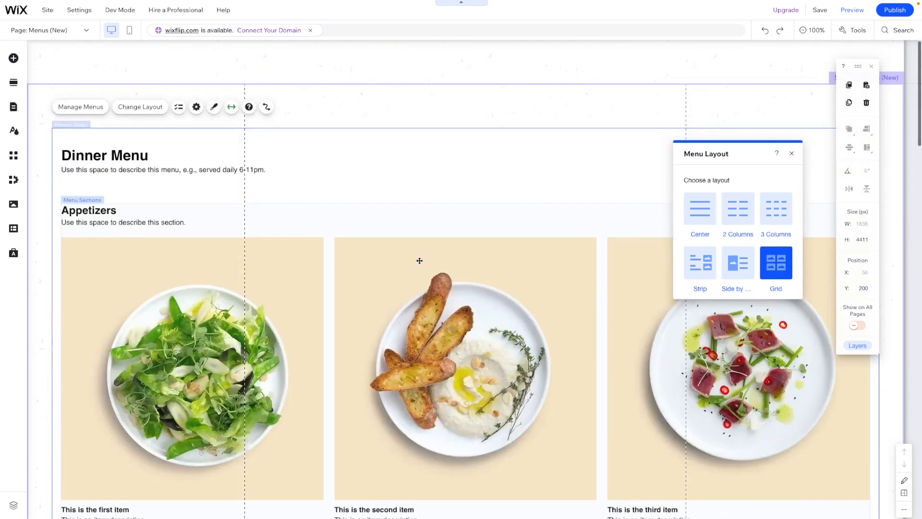
scroll("down", 3)
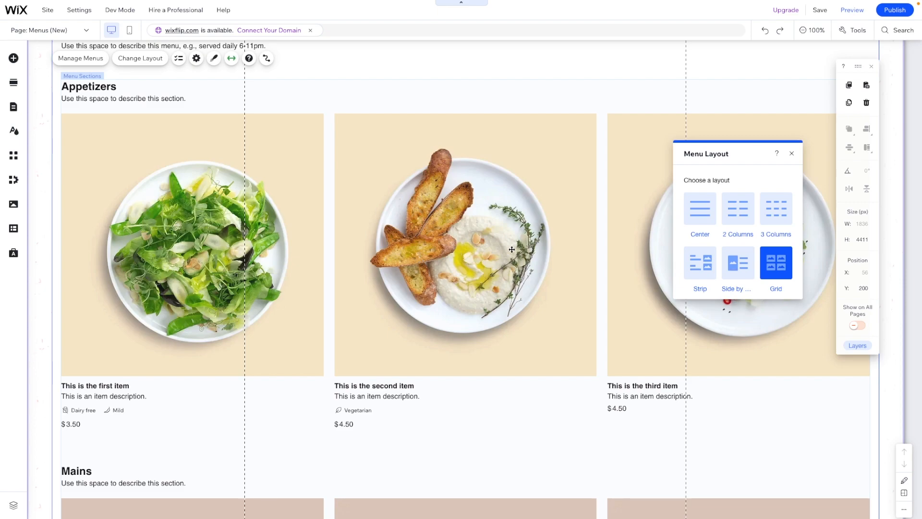
scroll("down", 3)
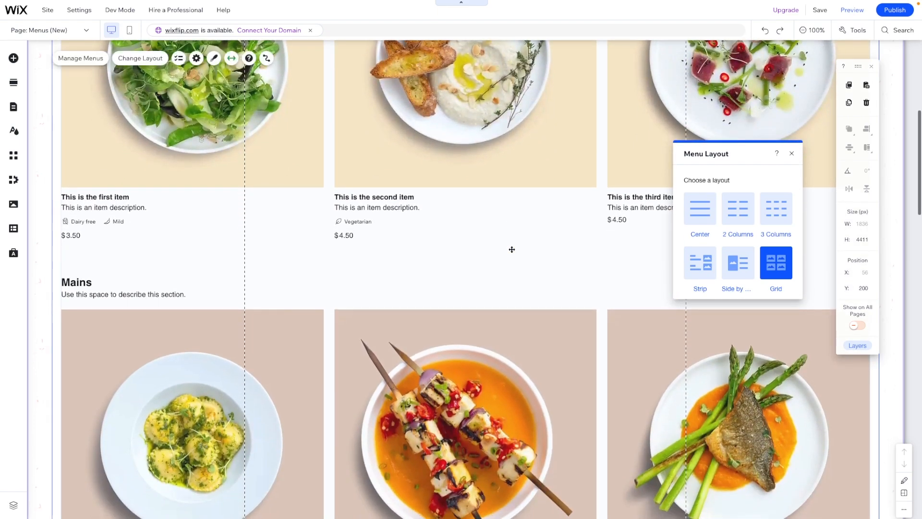
scroll("down", 3)
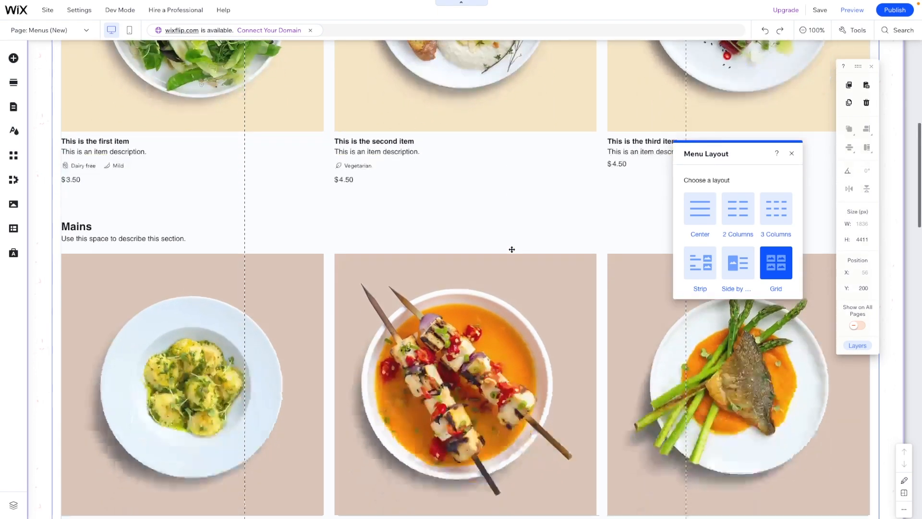
scroll("down", 3)
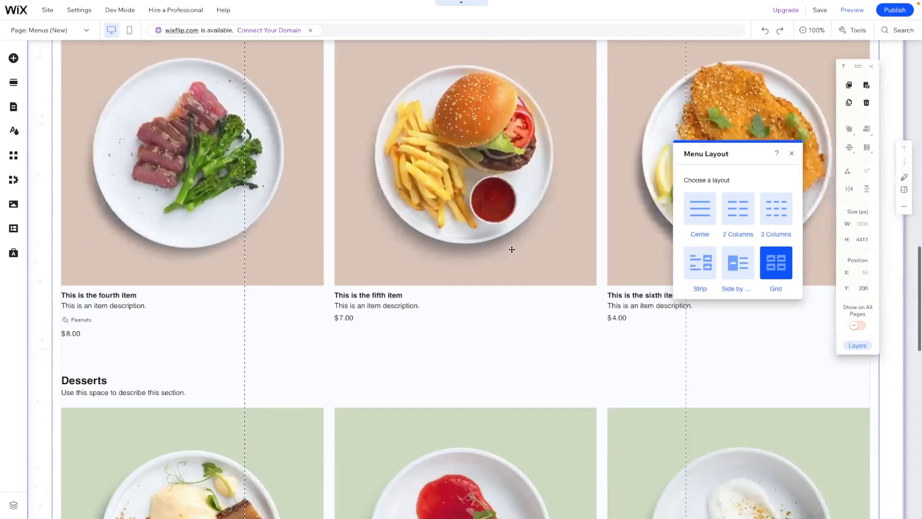
scroll("down", 3)
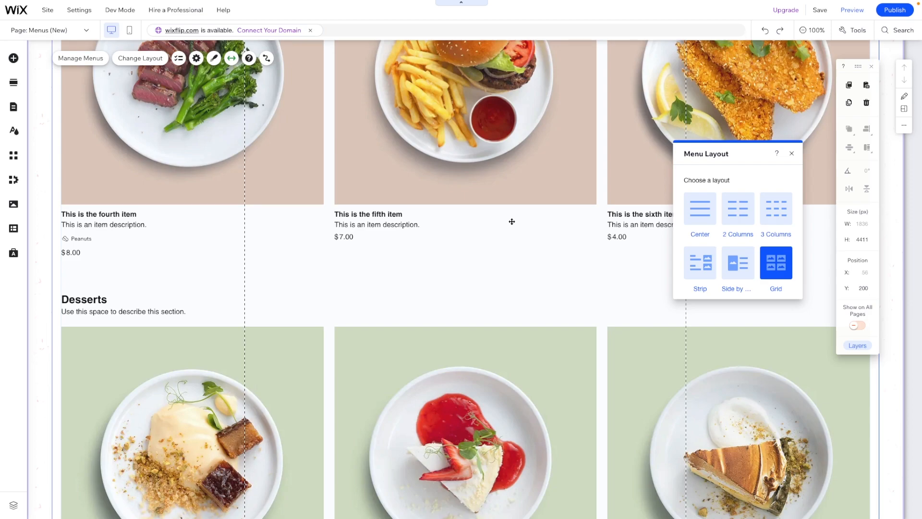
scroll("down", 3)
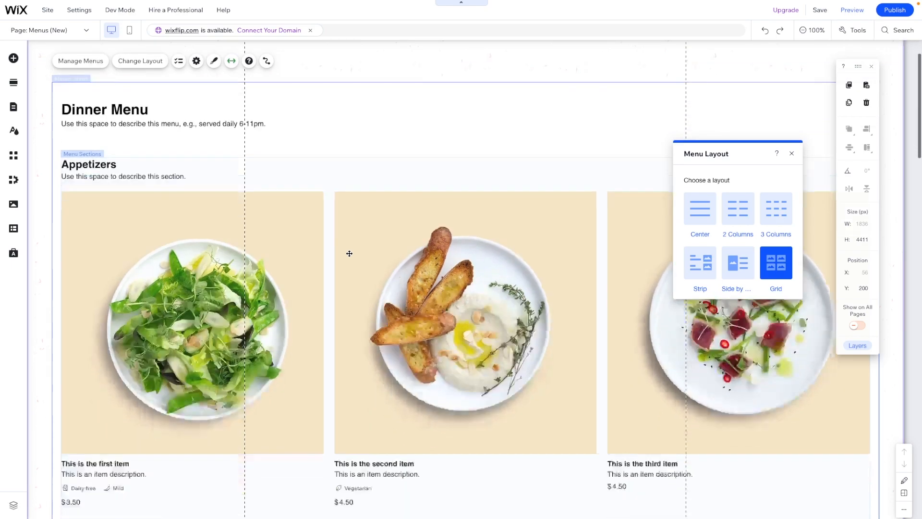
scroll("down", 3)
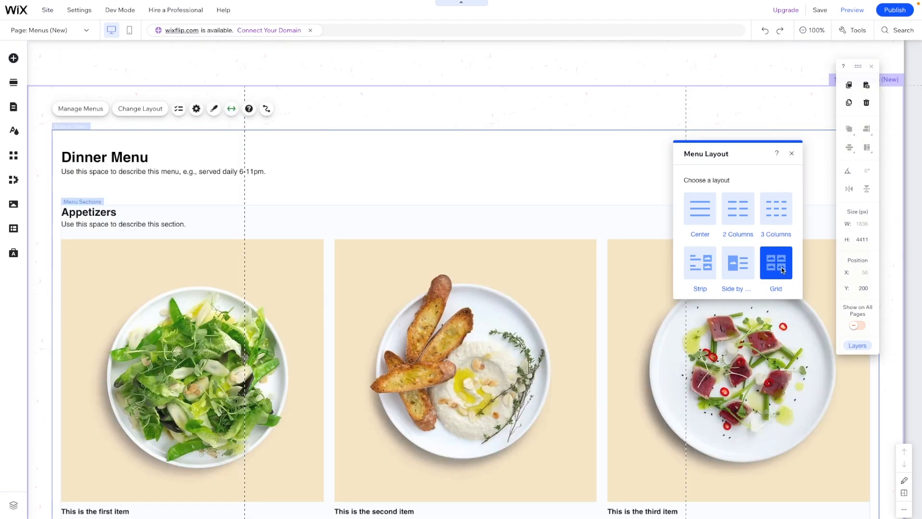
- Switch the Dinner Menu to the 2 Columns text layout
left_click(737, 209)
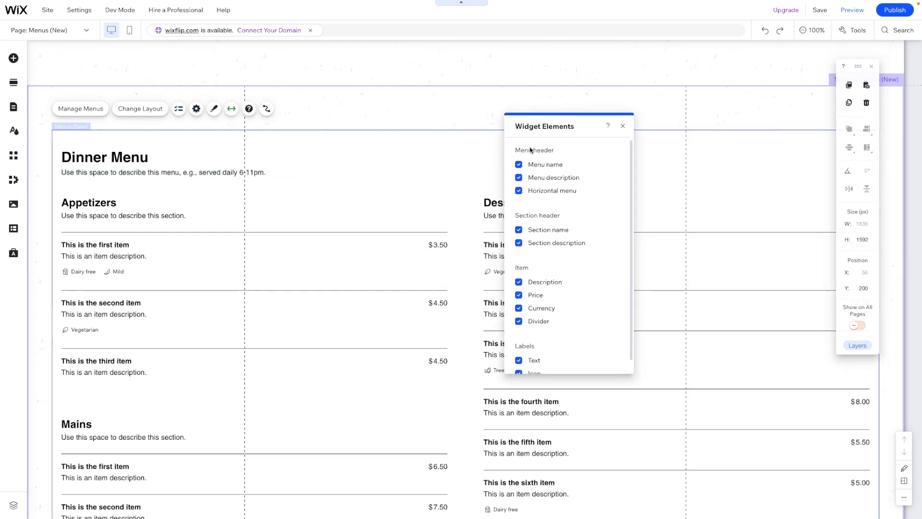
left_click(518, 165)
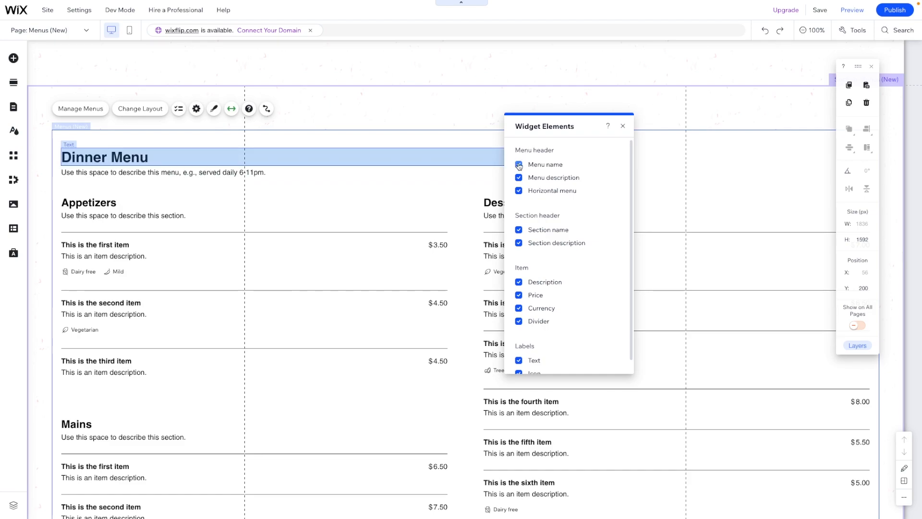
left_click(519, 165)
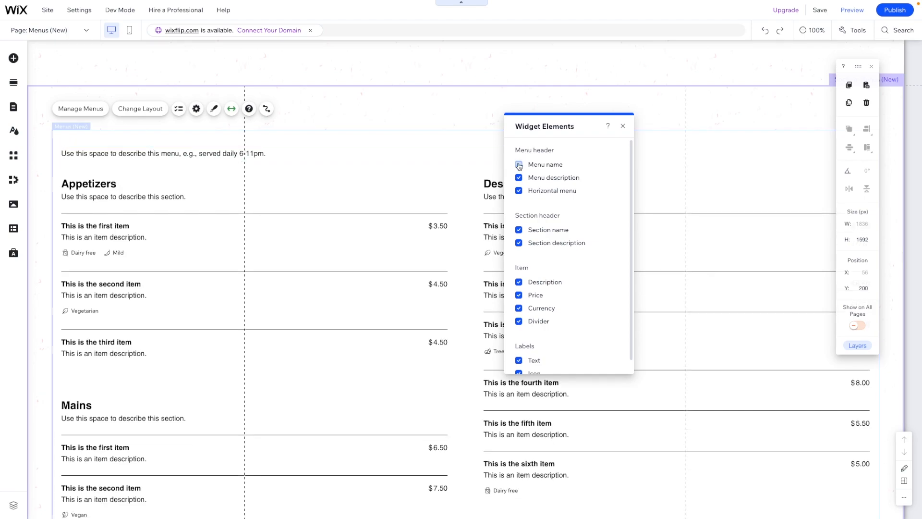
left_click(519, 165)
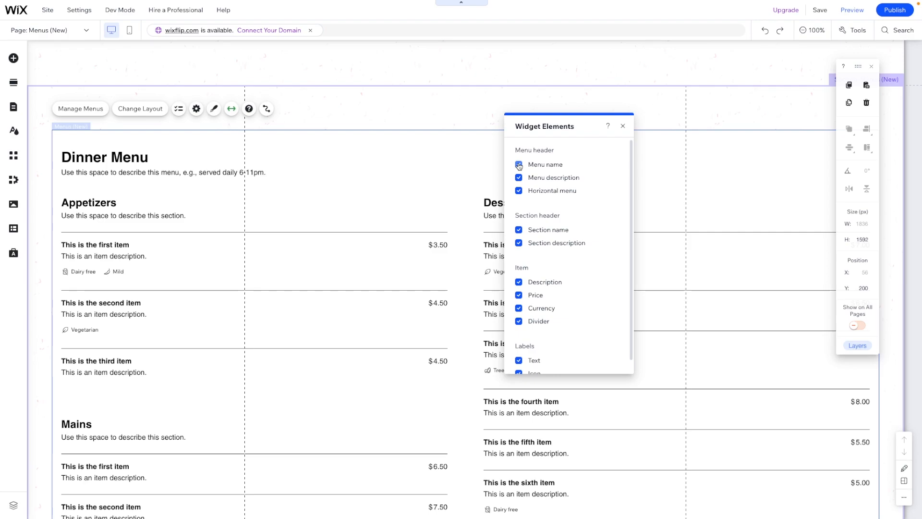
left_click(519, 165)
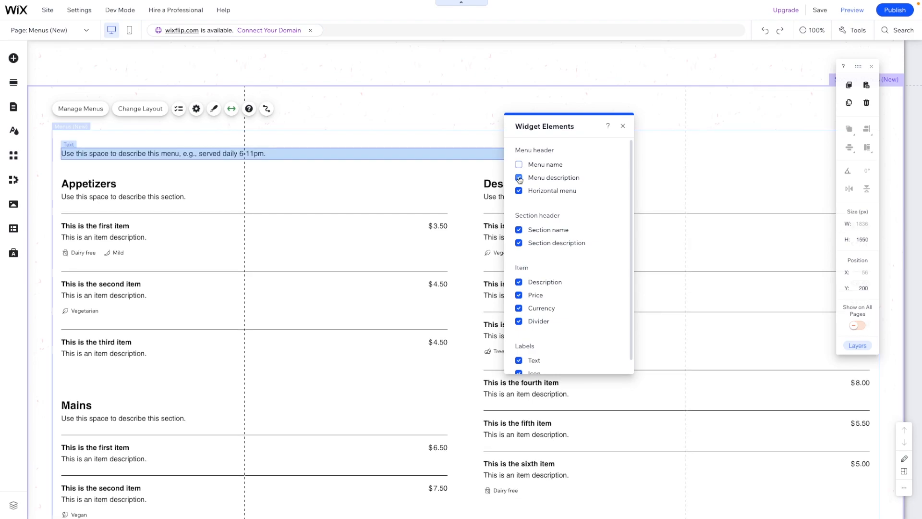
left_click(518, 178)
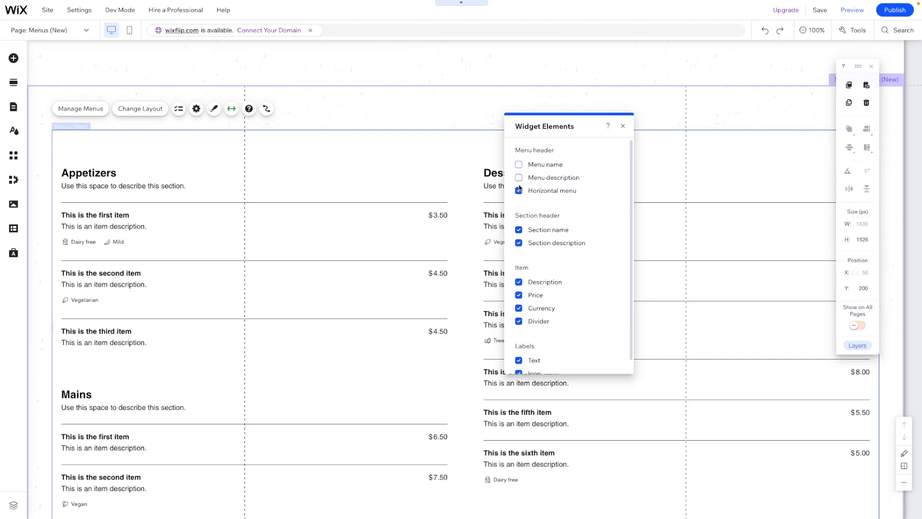
left_click(518, 177)
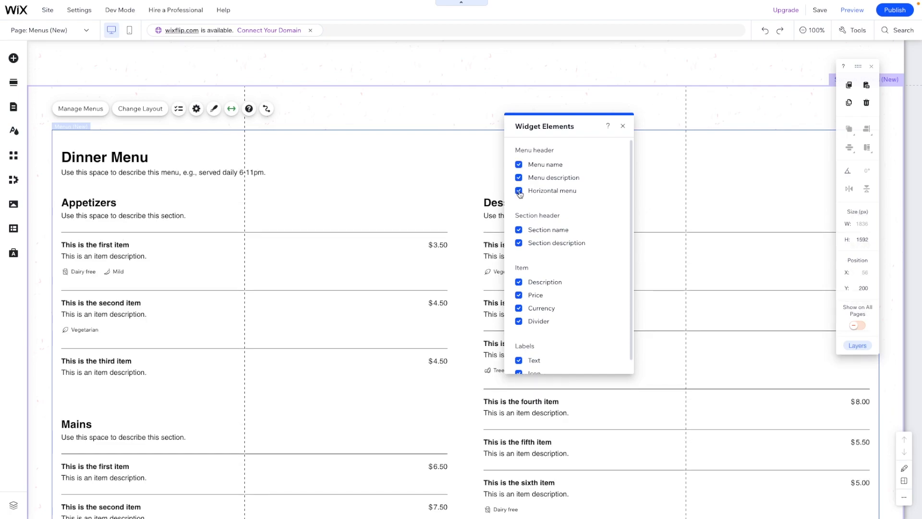
left_click(518, 190)
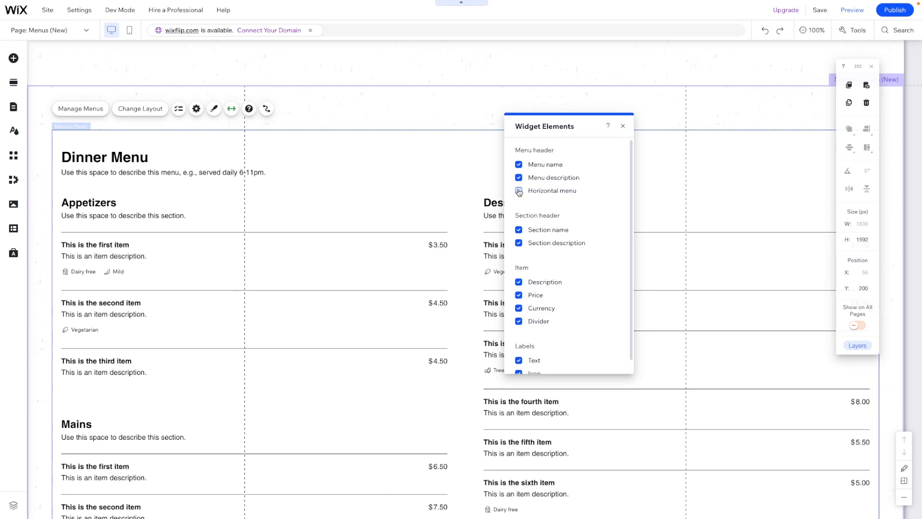
left_click(518, 191)
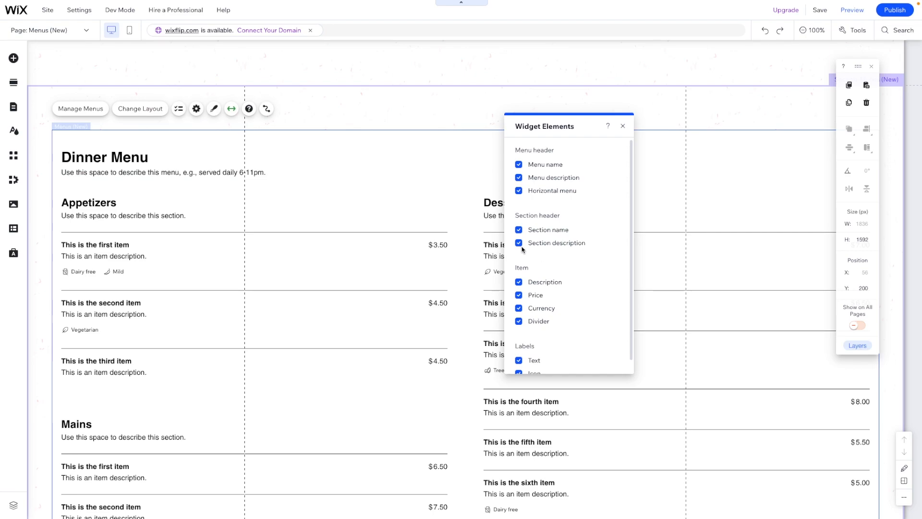
left_click(519, 230)
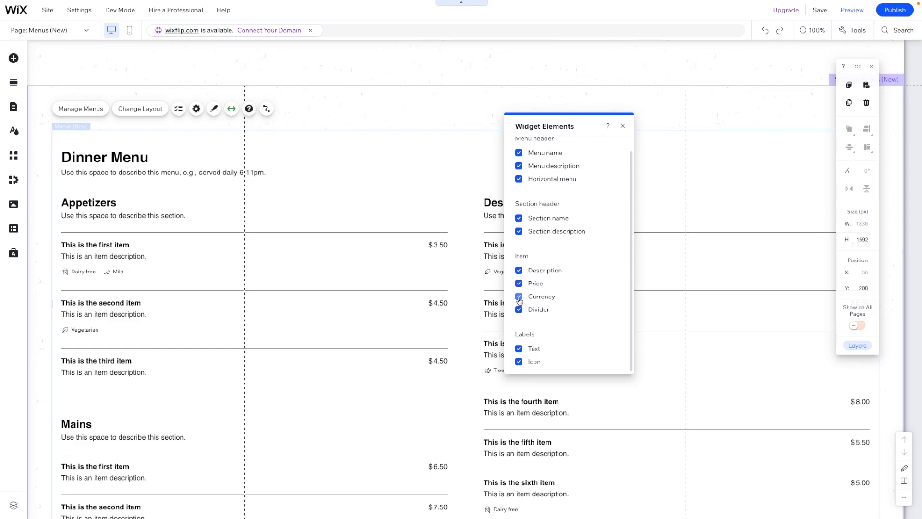
left_click(519, 309)
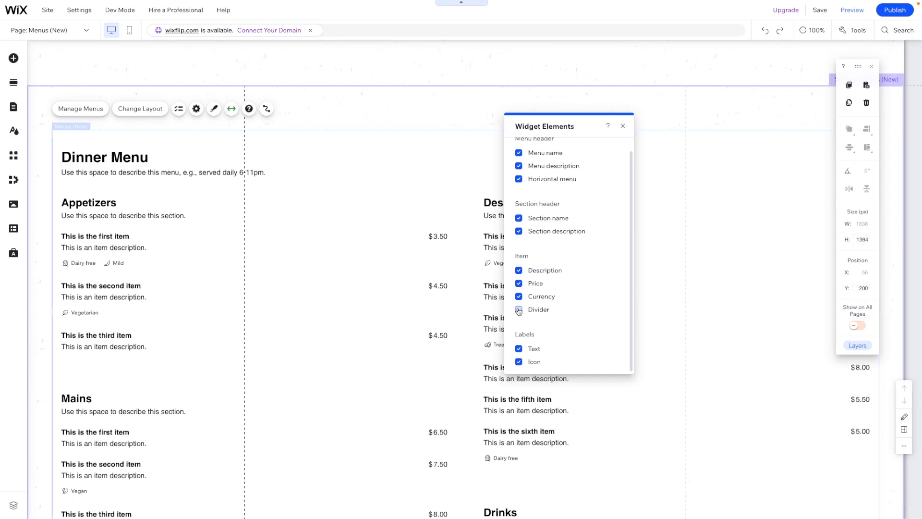
left_click(519, 309)
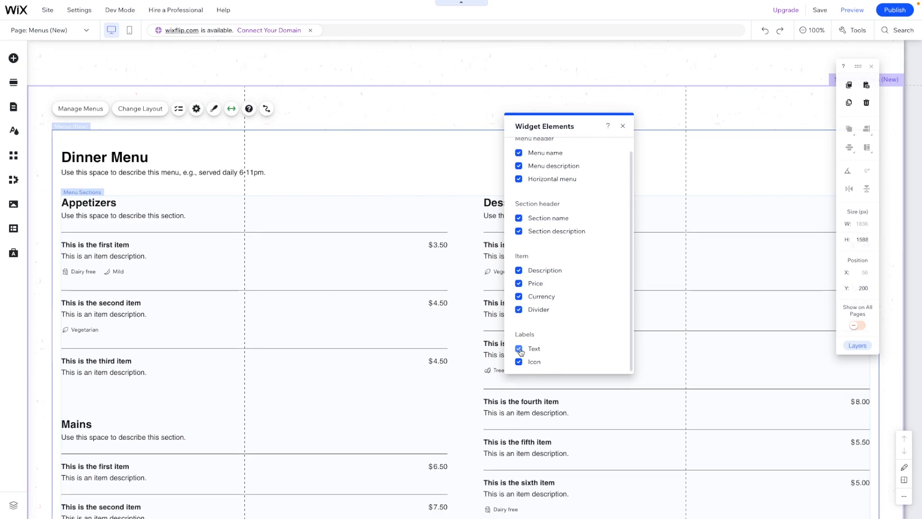
left_click(519, 361)
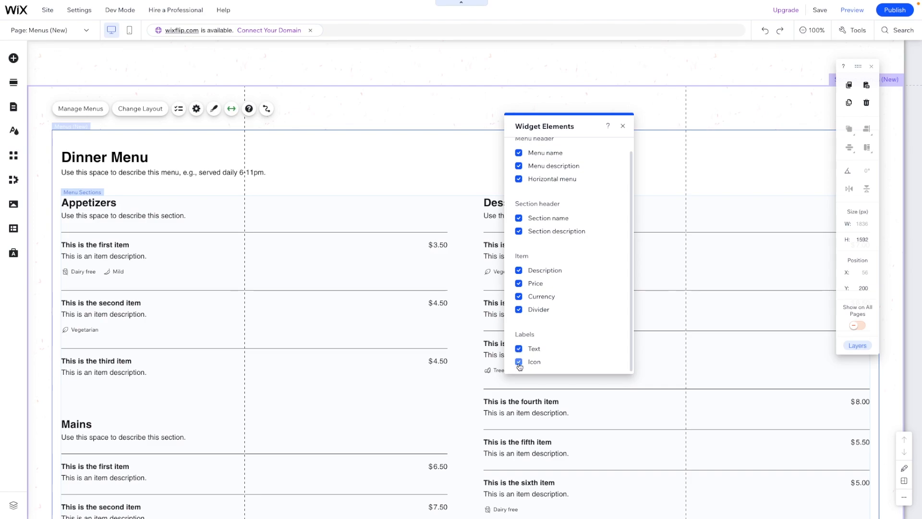
left_click(518, 362)
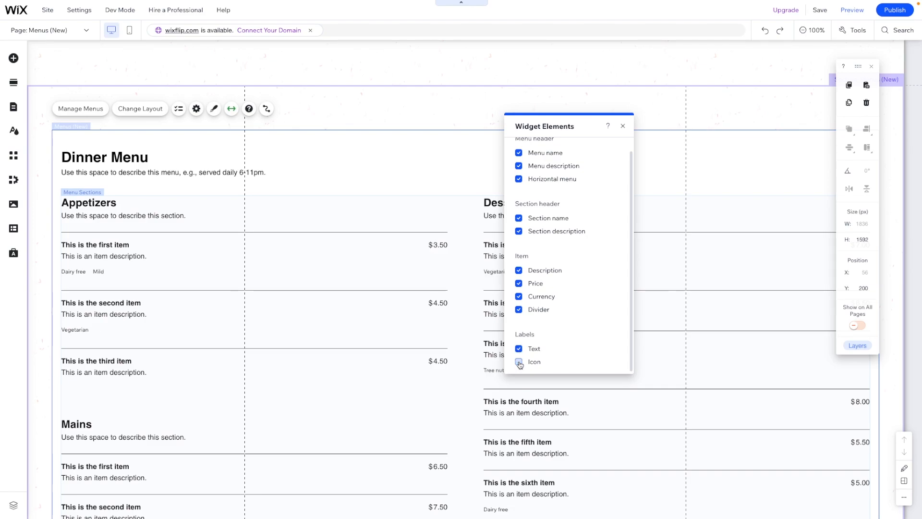
left_click(519, 361)
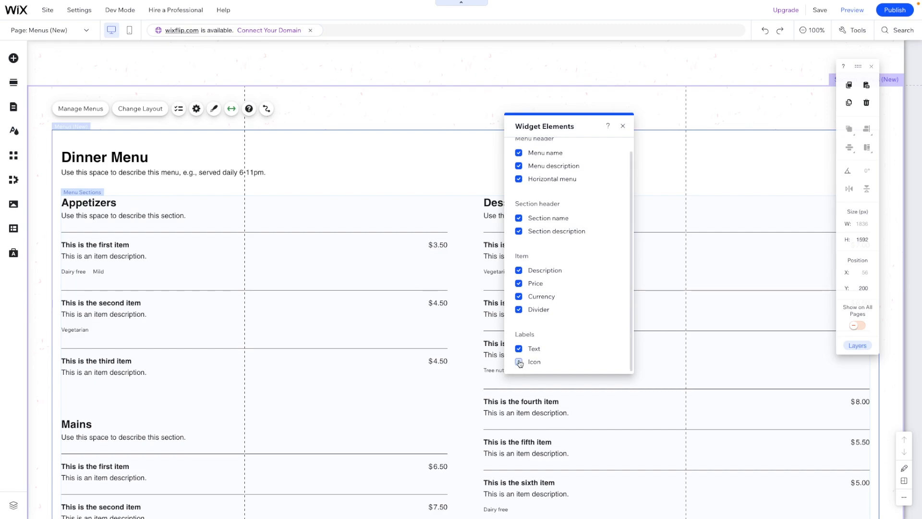
left_click(519, 362)
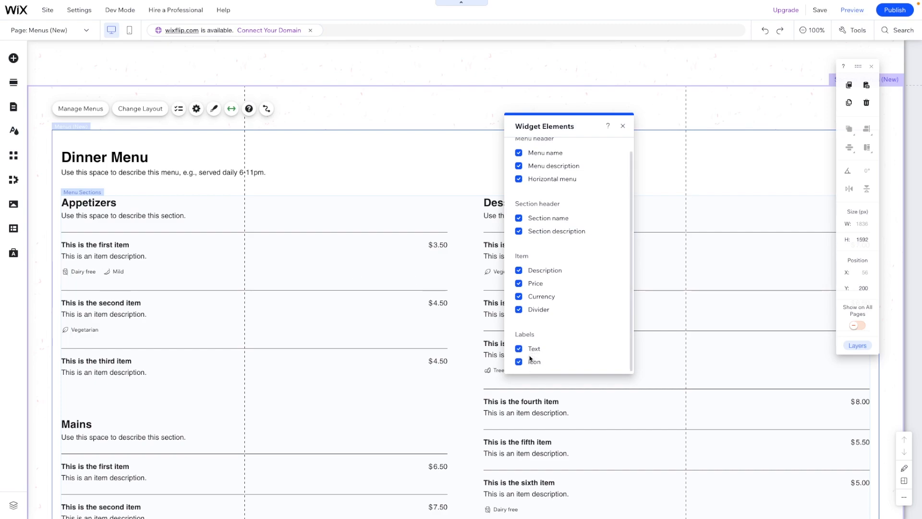
left_click(518, 348)
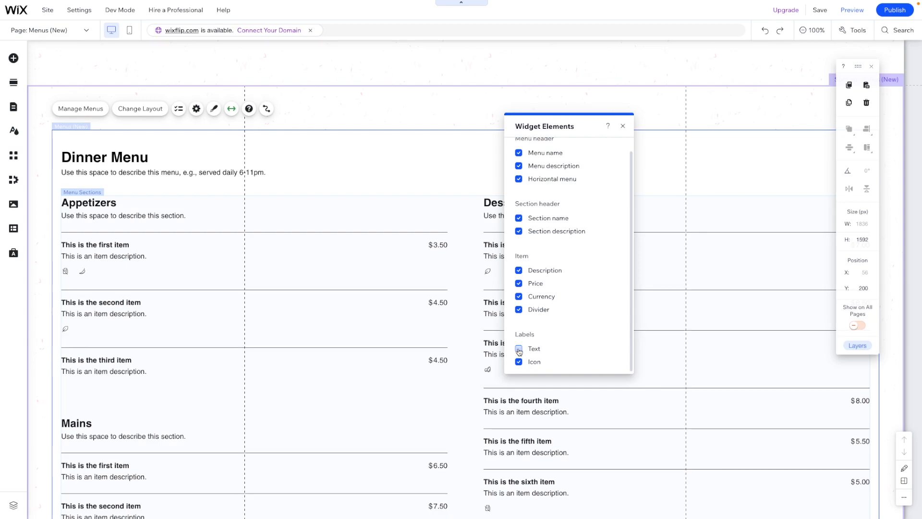
left_click(519, 348)
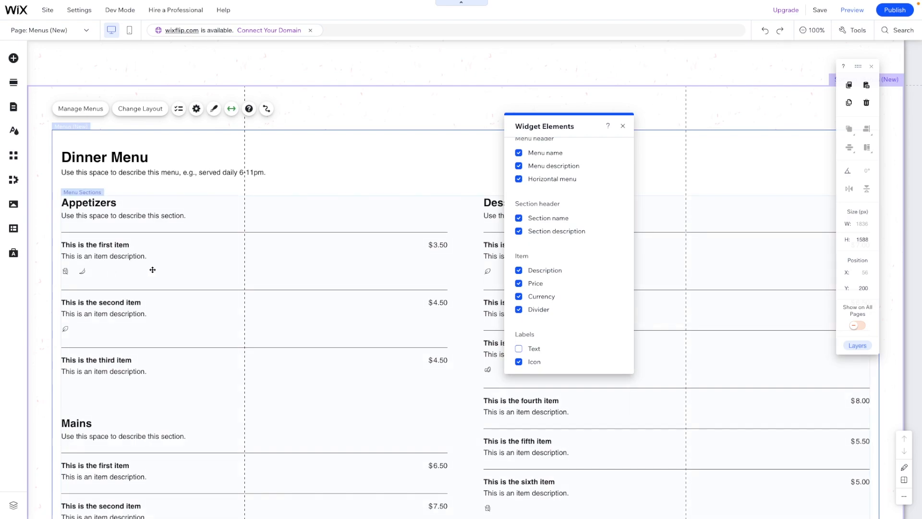
left_click(519, 349)
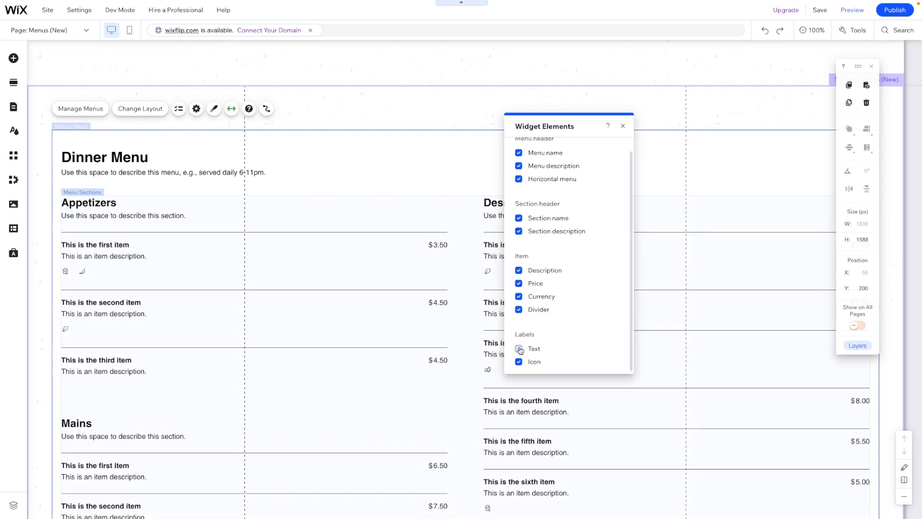
left_click(519, 350)
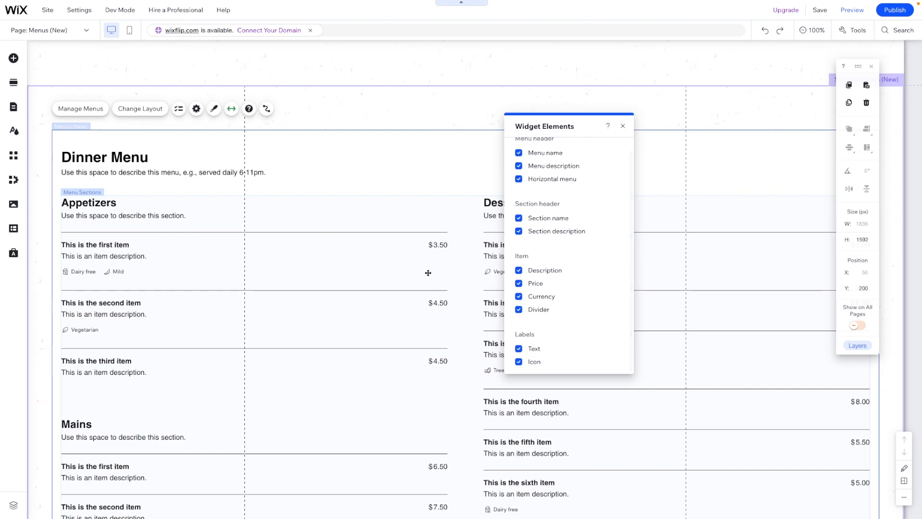
mouse_move(121, 342)
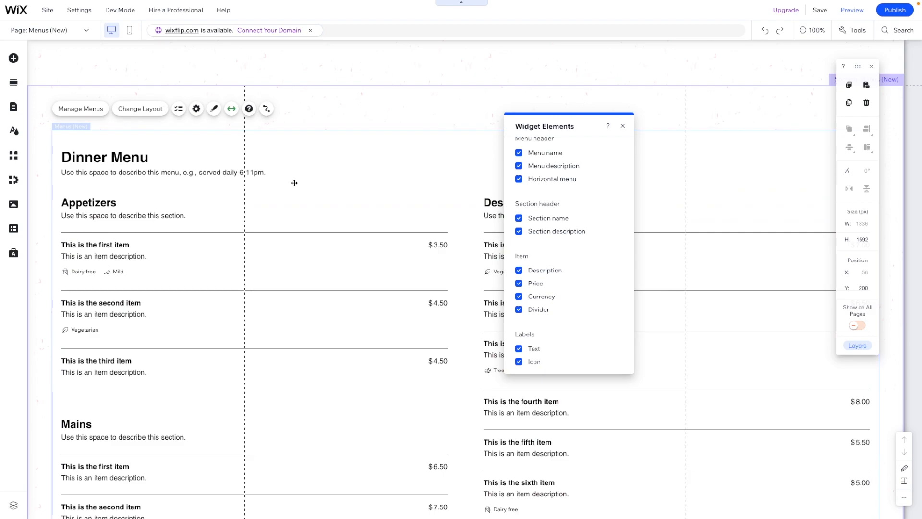
left_click(248, 109)
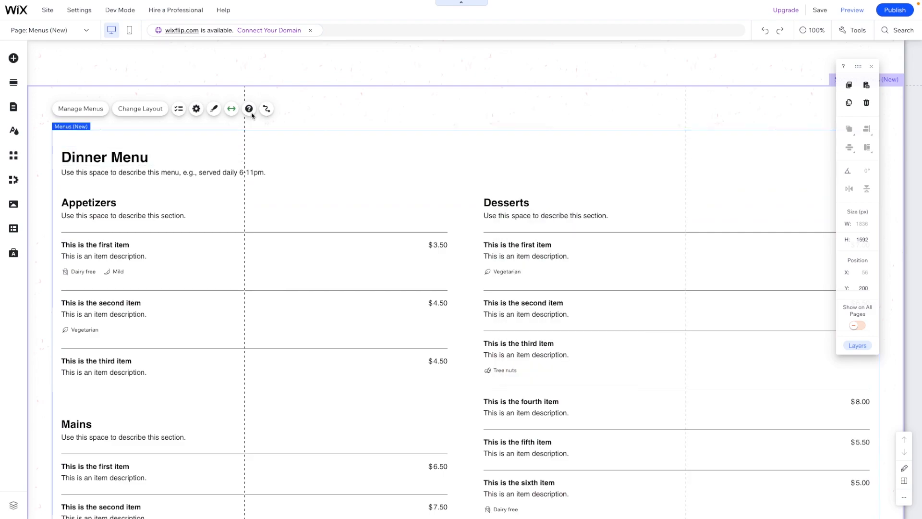
- Set Menu Options to Show all menus, then go to Manage Menus
left_click(196, 109)
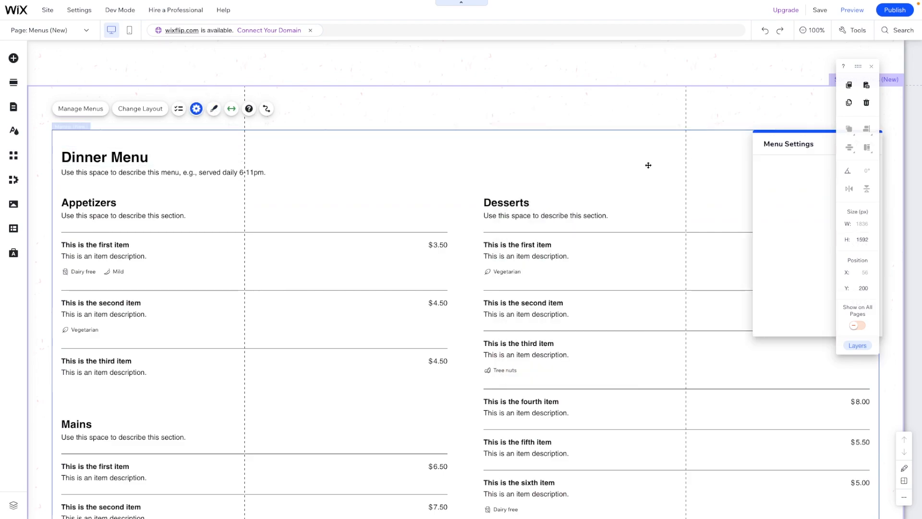
left_click(196, 109)
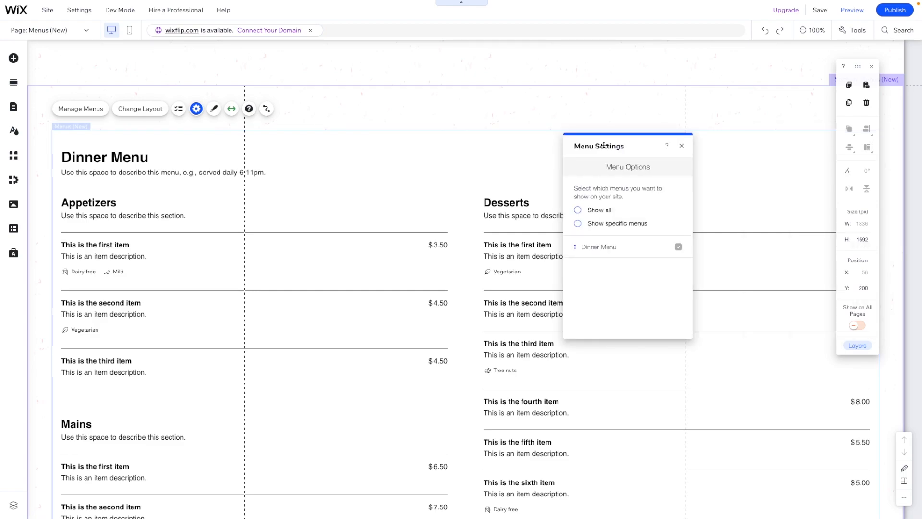
left_click(577, 210)
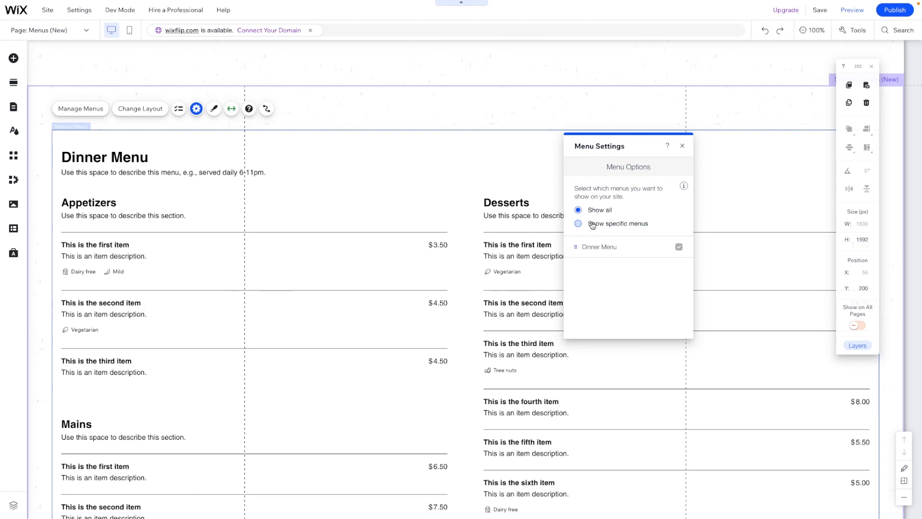
left_click(578, 210)
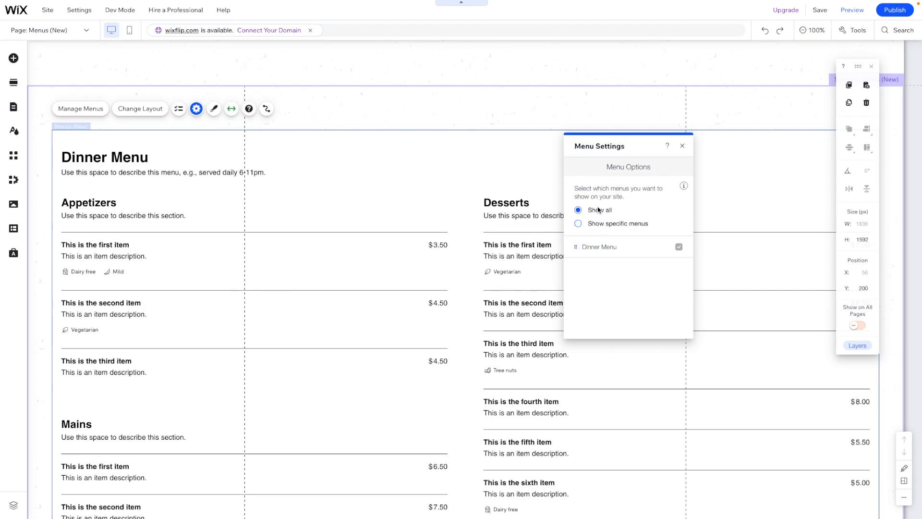
mouse_move(602, 247)
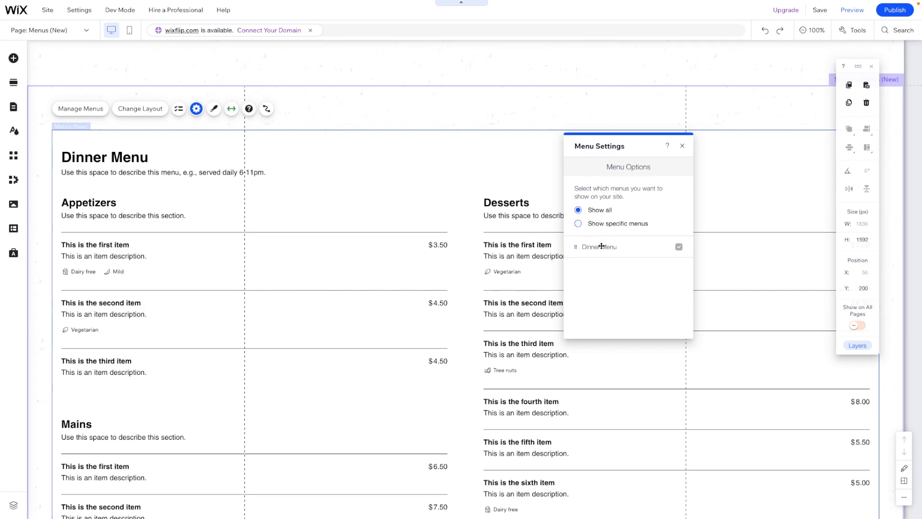
mouse_move(217, 164)
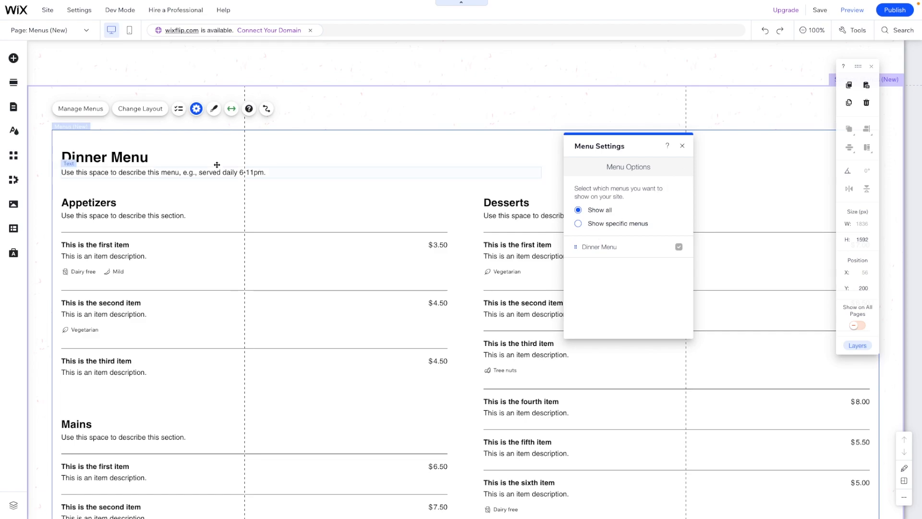
left_click(81, 109)
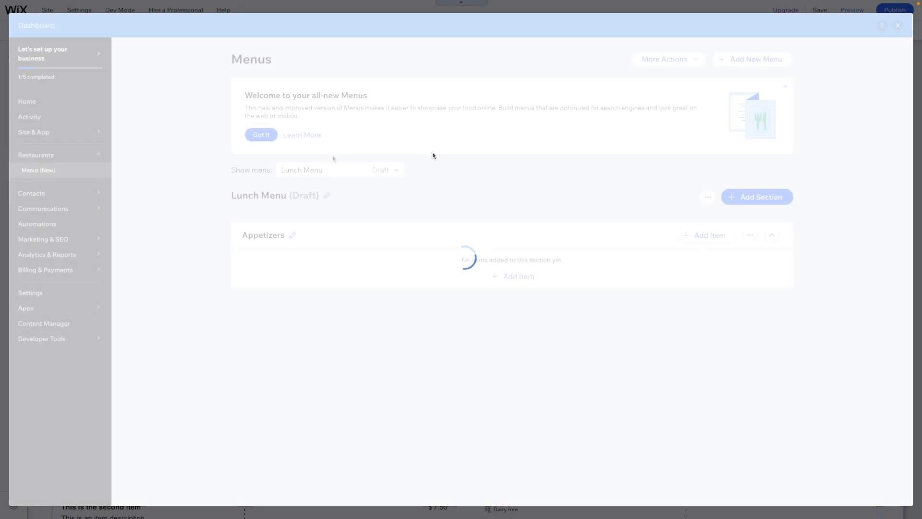
left_click(338, 169)
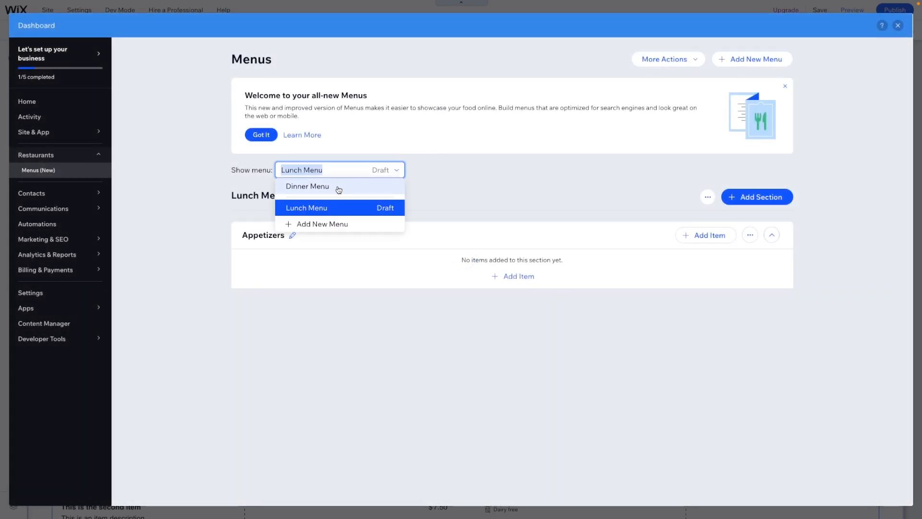
mouse_move(317, 275)
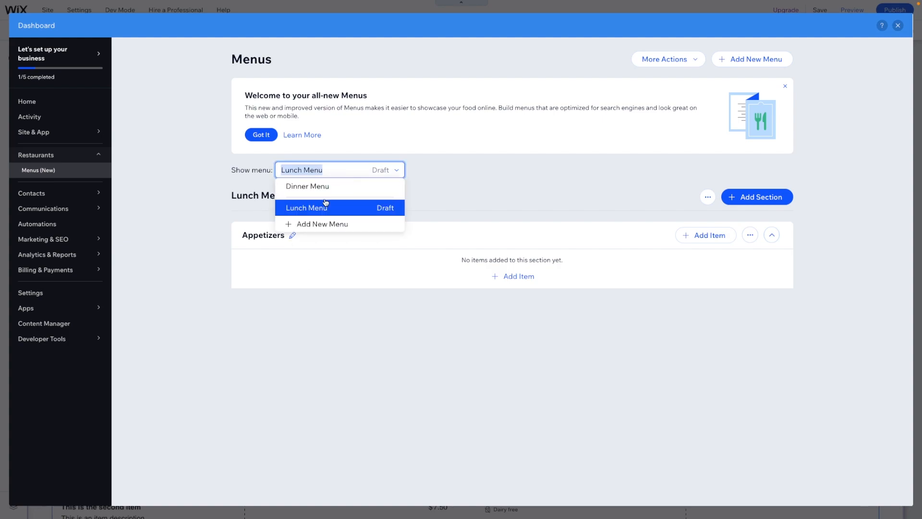
left_click(306, 207)
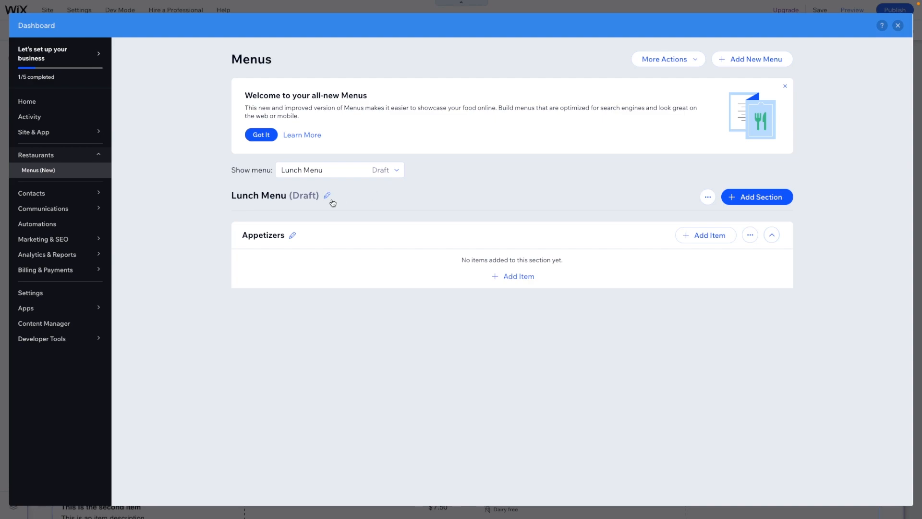
left_click(338, 170)
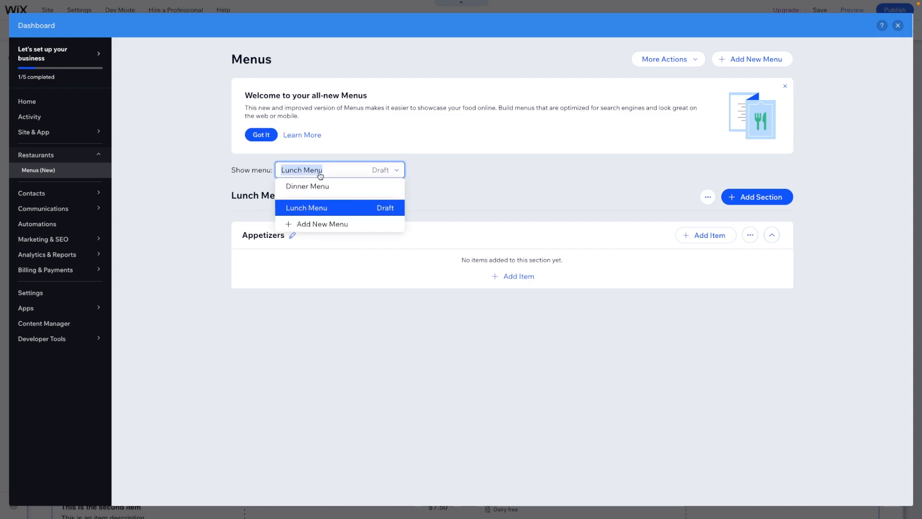
left_click(306, 186)
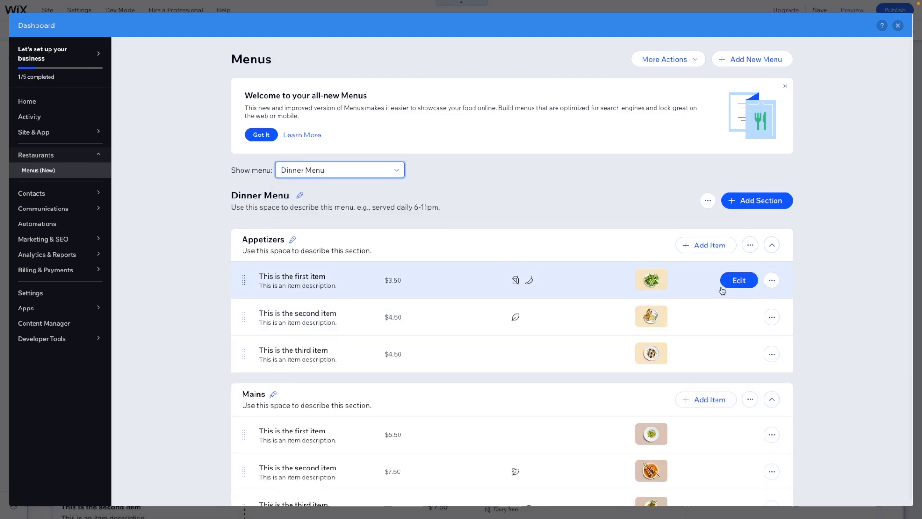
left_click(770, 280)
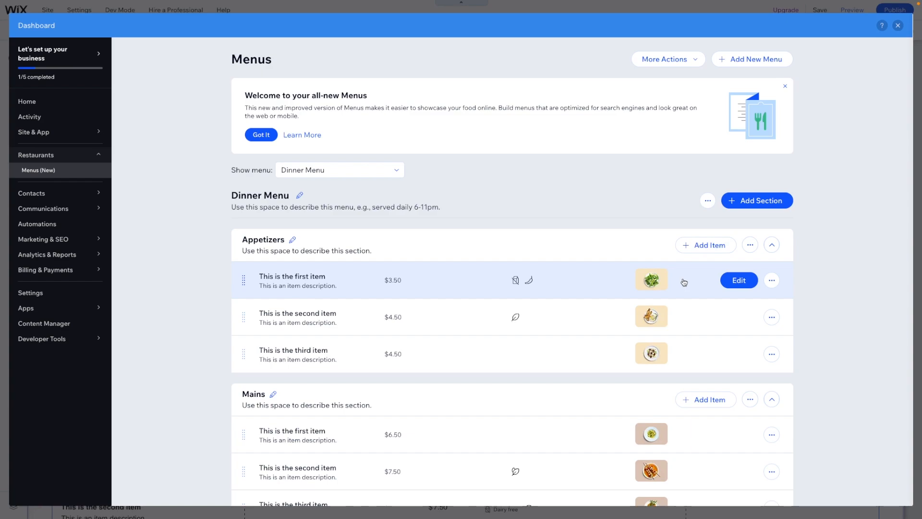
mouse_move(296, 197)
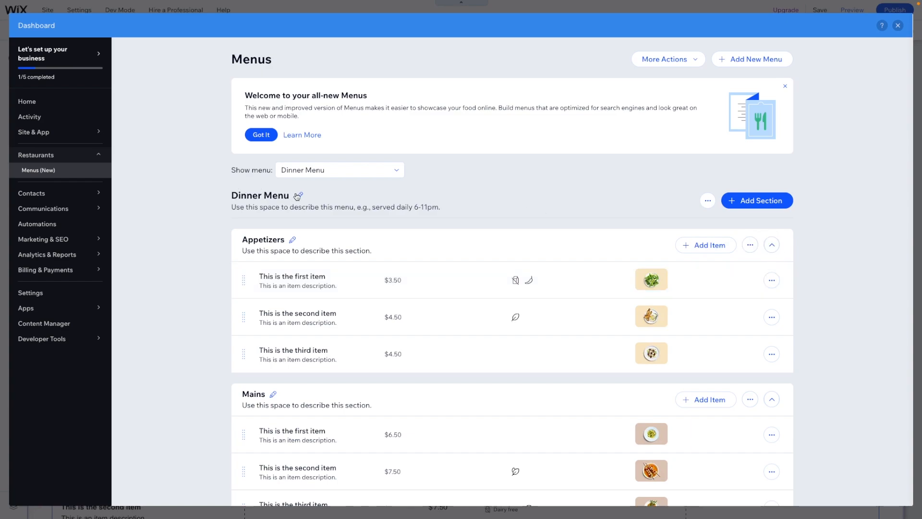
left_click(338, 170)
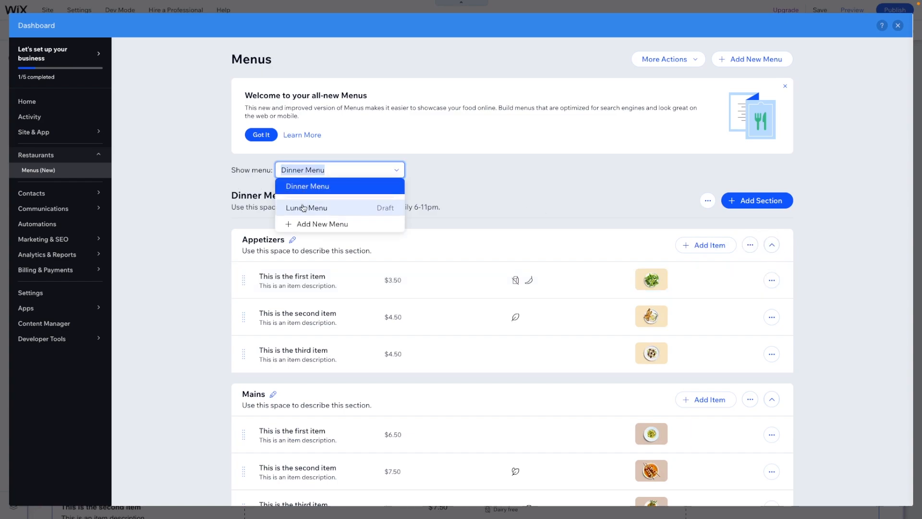
left_click(306, 207)
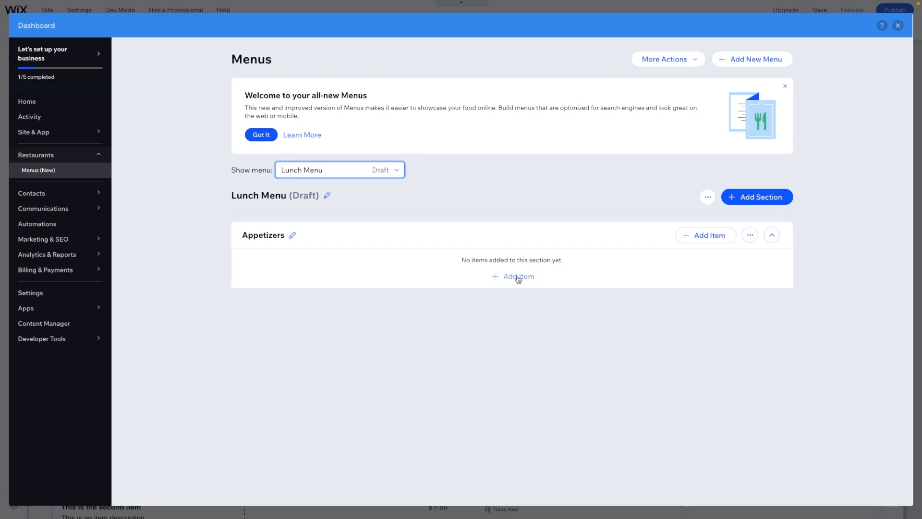
left_click(518, 277)
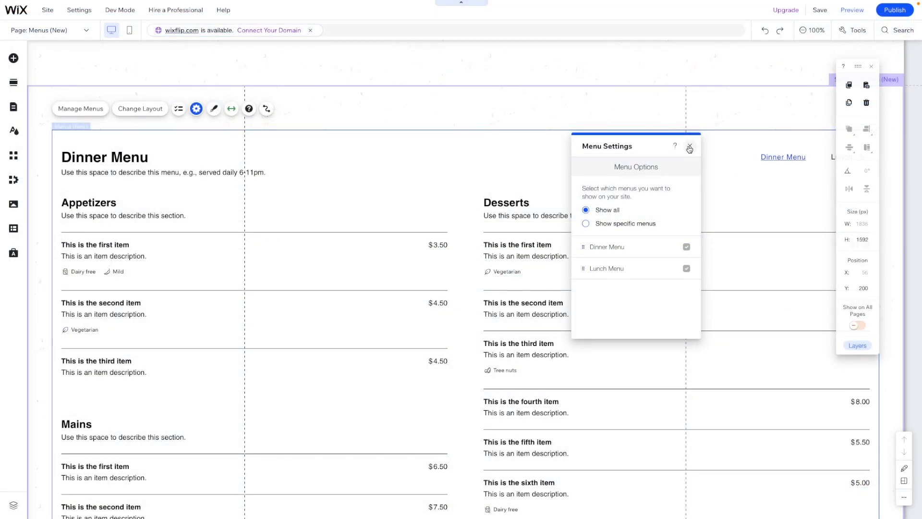
- Keep the Horizontal menu switcher enabled in Widget Elements and select it on the page
left_click(689, 147)
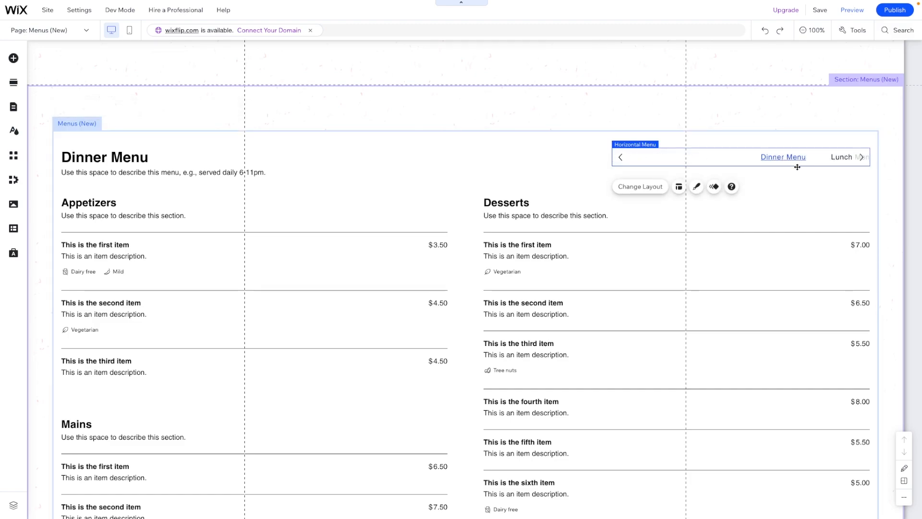
mouse_move(714, 186)
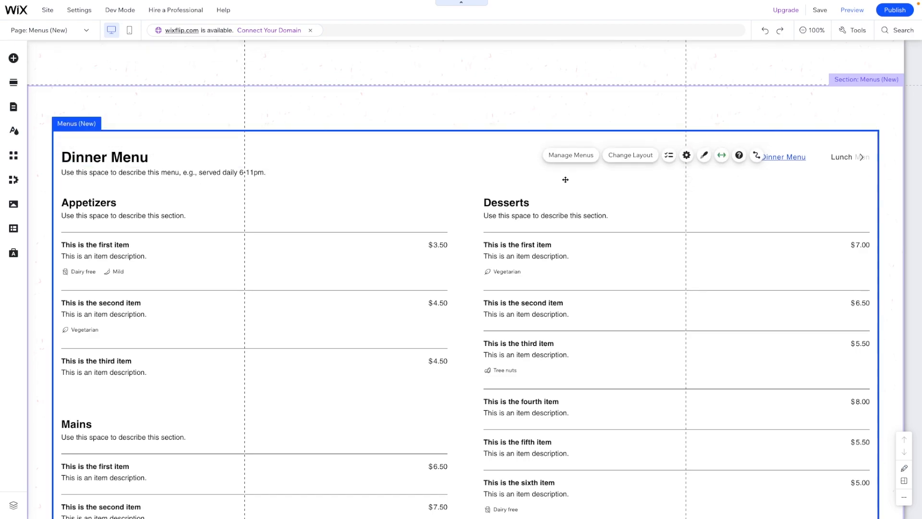
left_click(721, 155)
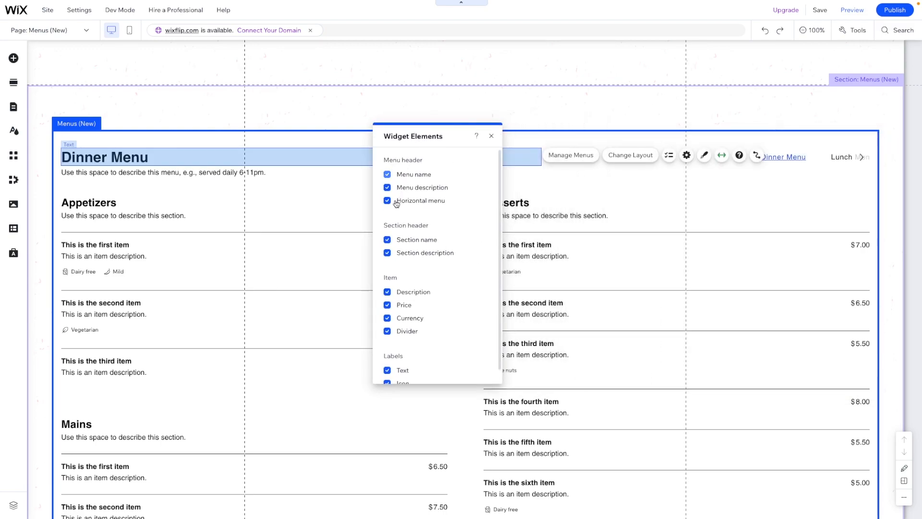
left_click(387, 201)
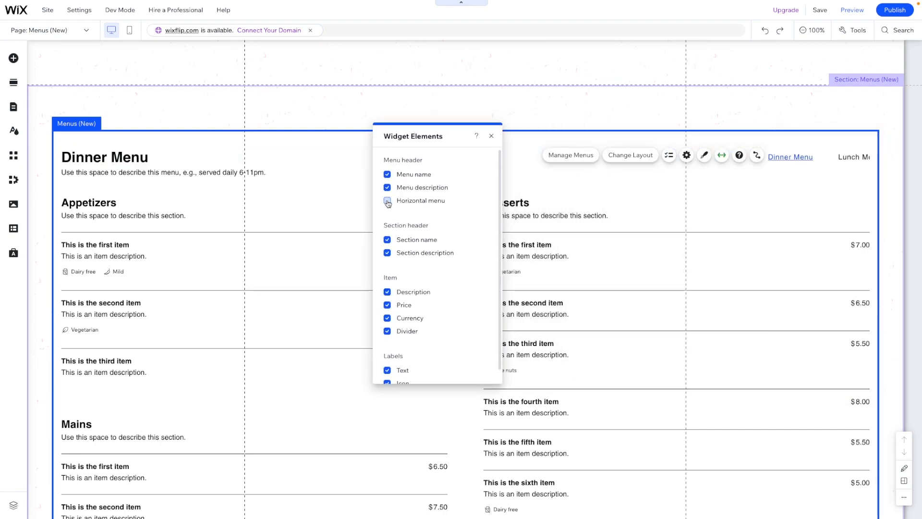
left_click(387, 201)
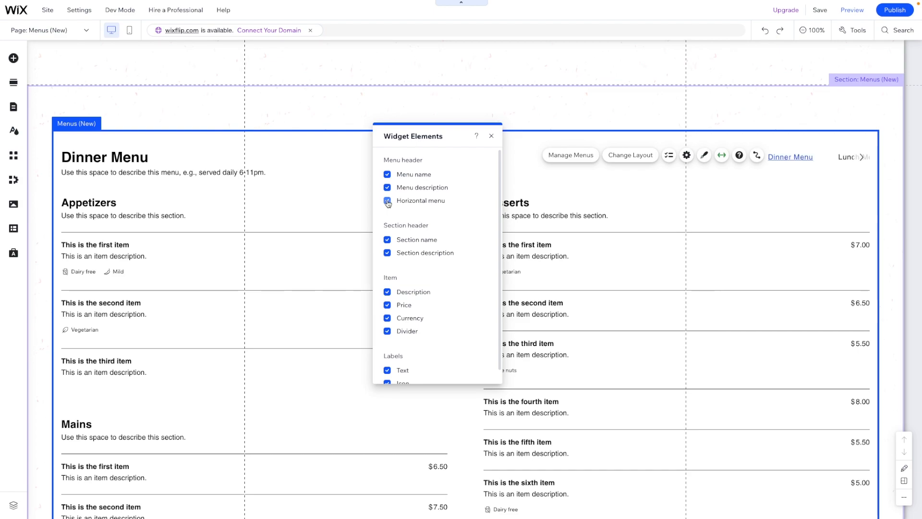
left_click(387, 201)
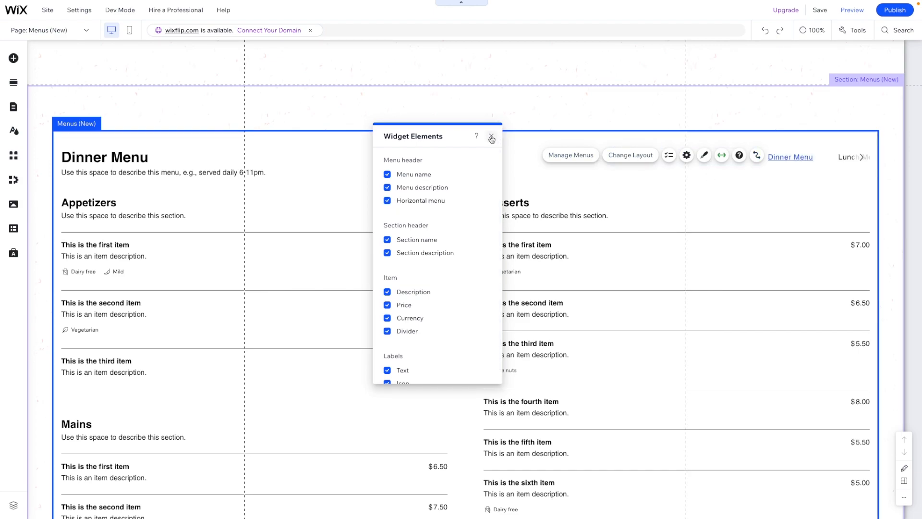
left_click(491, 136)
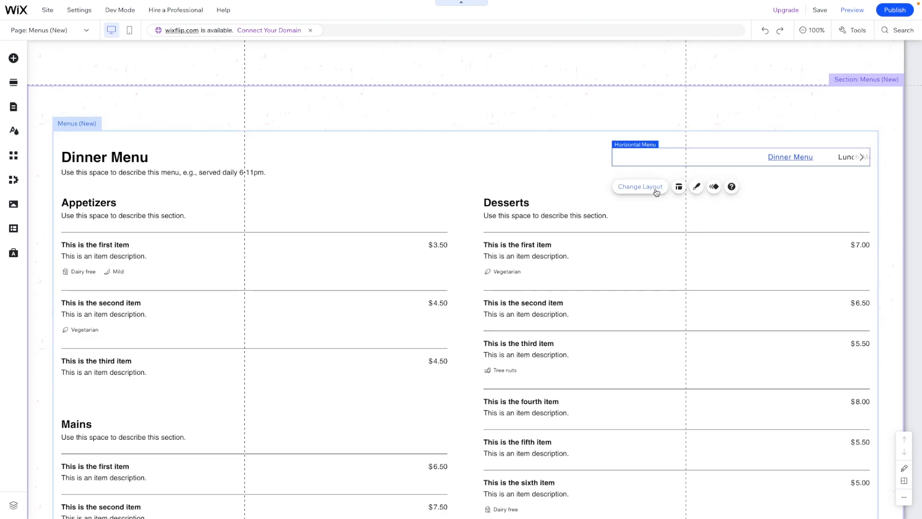
- Set the switcher's spacing between items to 24px, keeping the links right-aligned
left_click(678, 187)
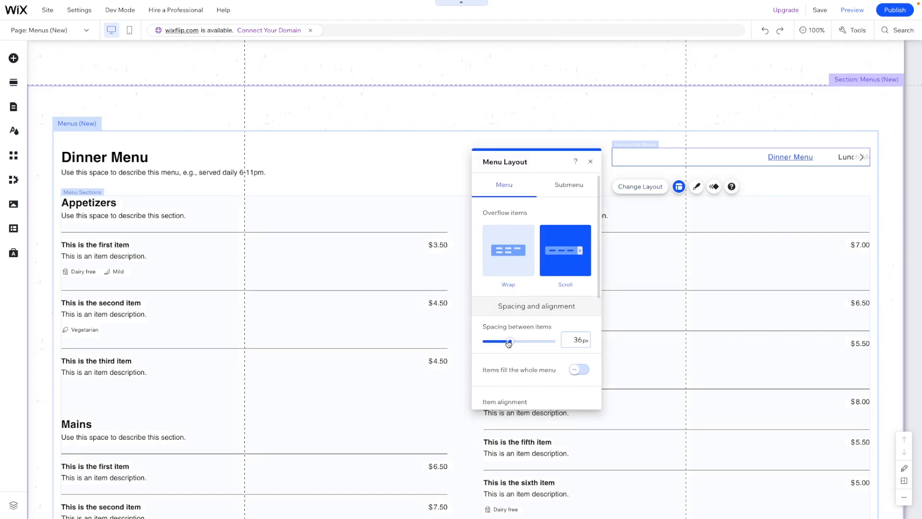
left_click_drag(509, 341, 501, 341)
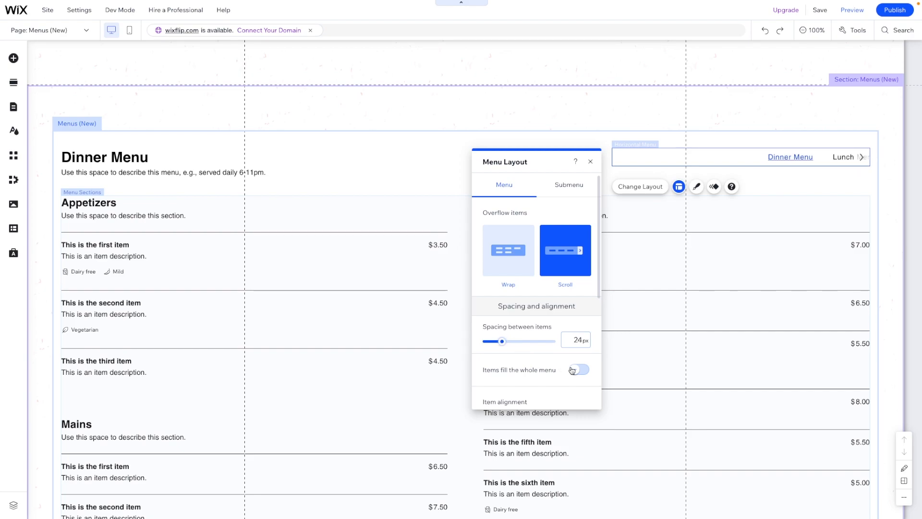
left_click(578, 369)
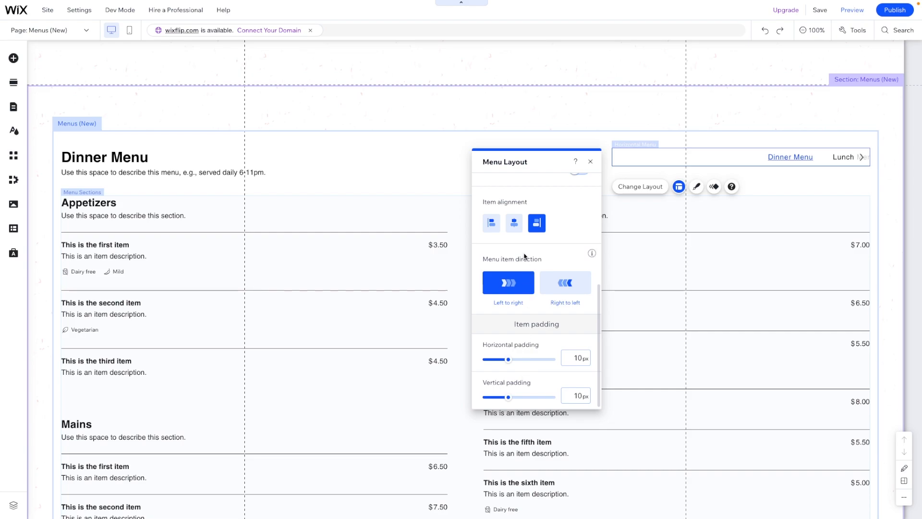
left_click(513, 222)
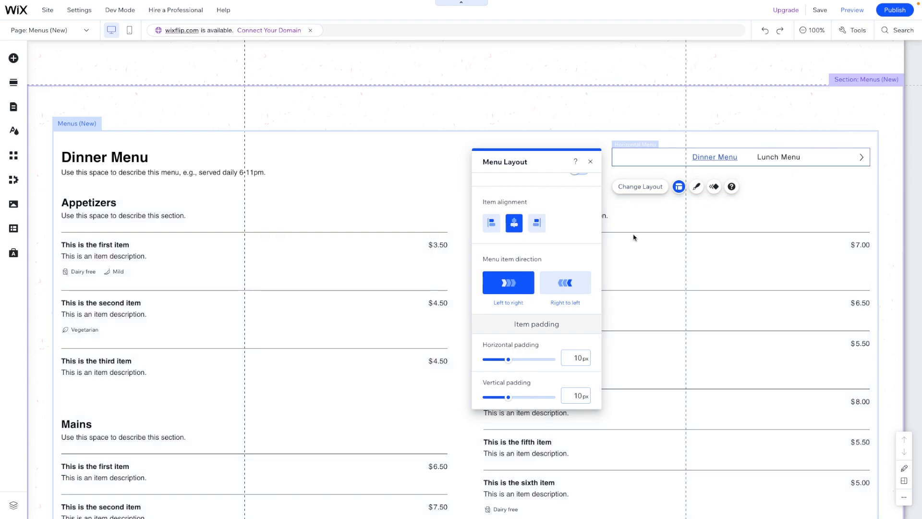
left_click(535, 223)
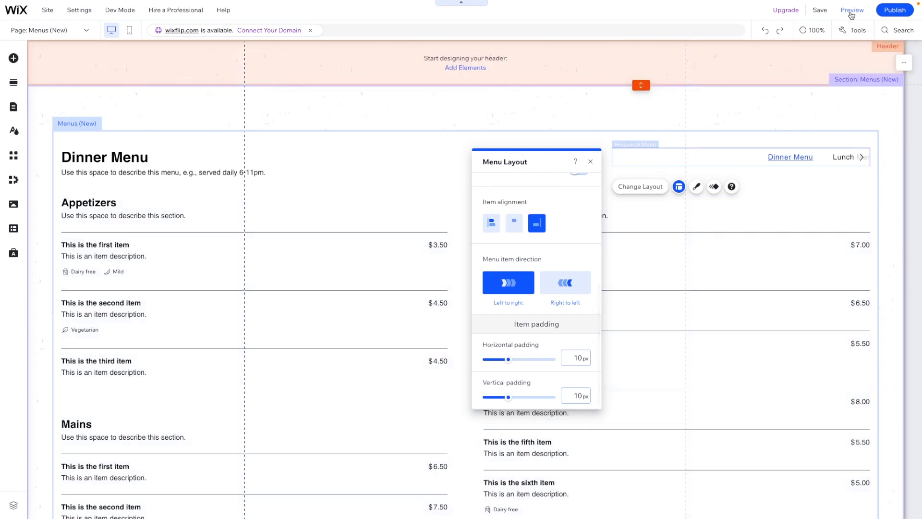
mouse_move(851, 10)
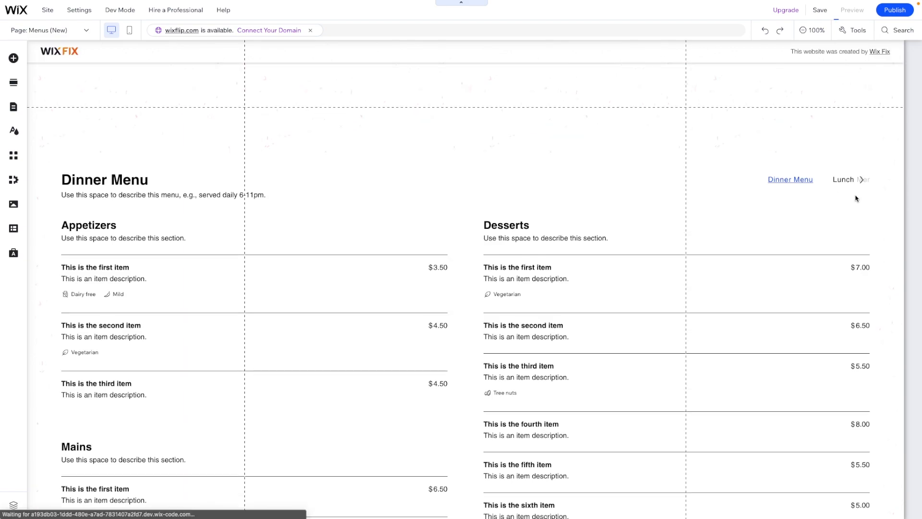
left_click(852, 10)
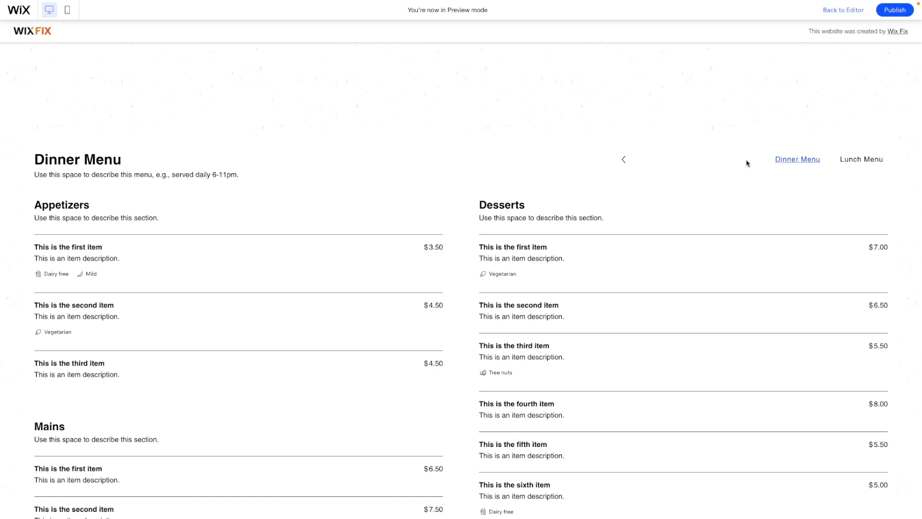
left_click(844, 10)
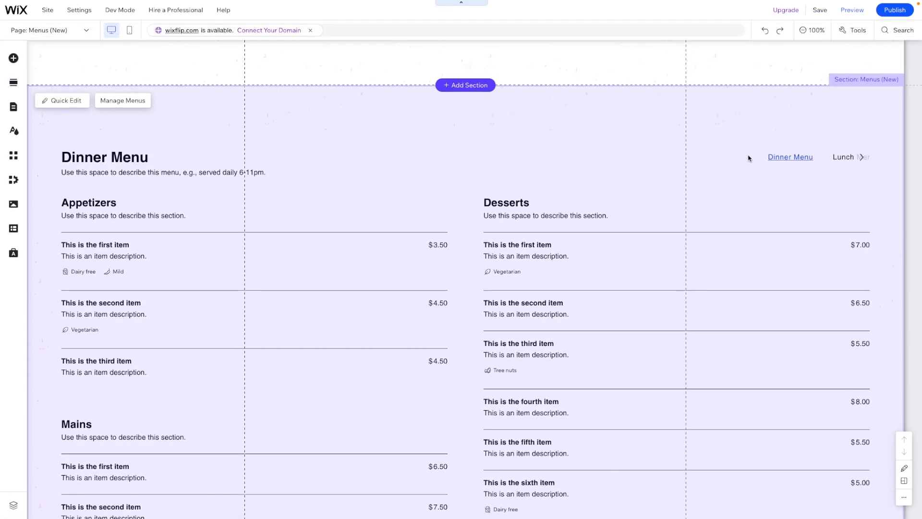
left_click(791, 156)
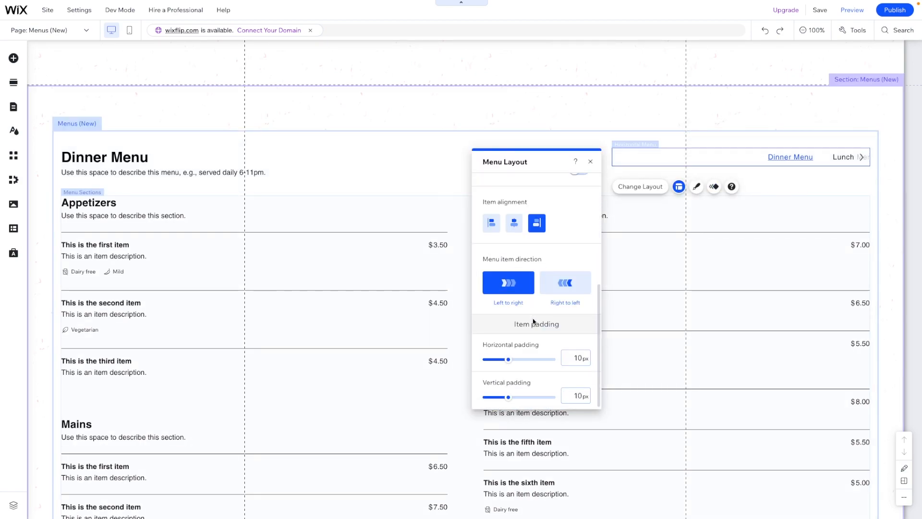
- Browse the menu switcher's Menu container design options and close them without changes
left_click(564, 282)
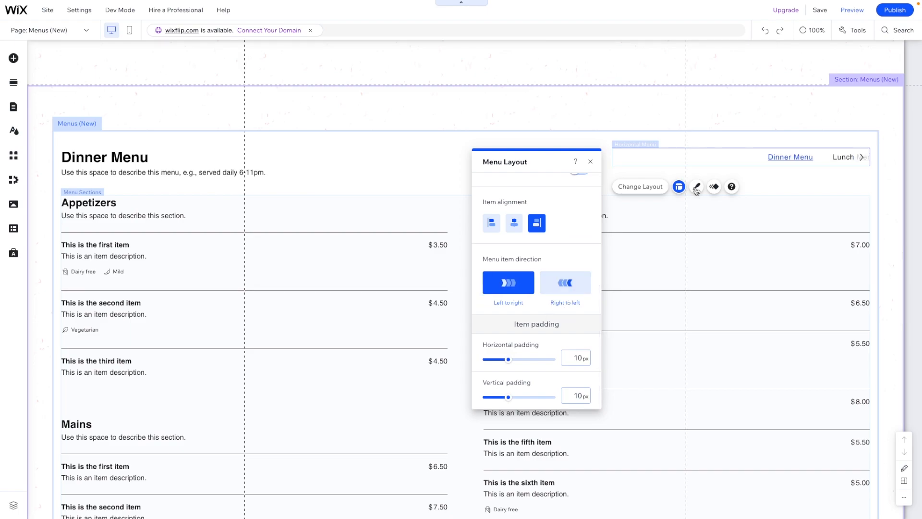
left_click(697, 186)
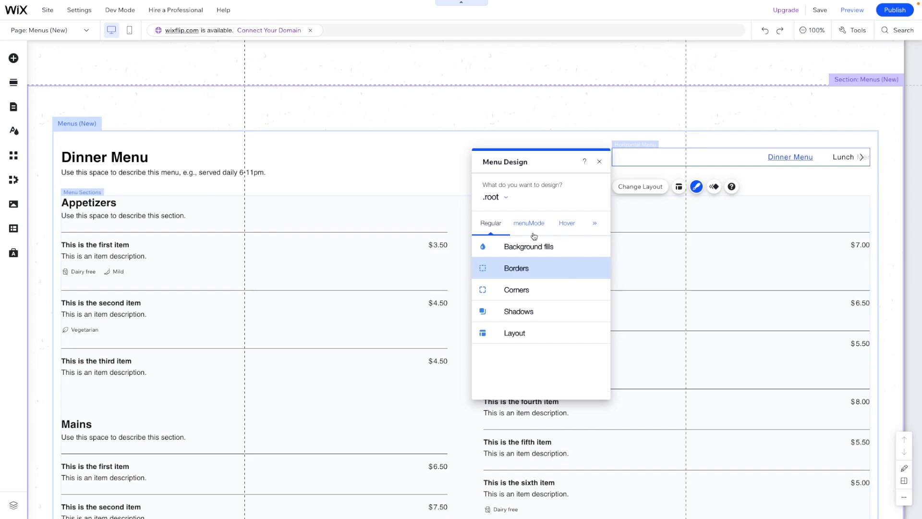
left_click(495, 197)
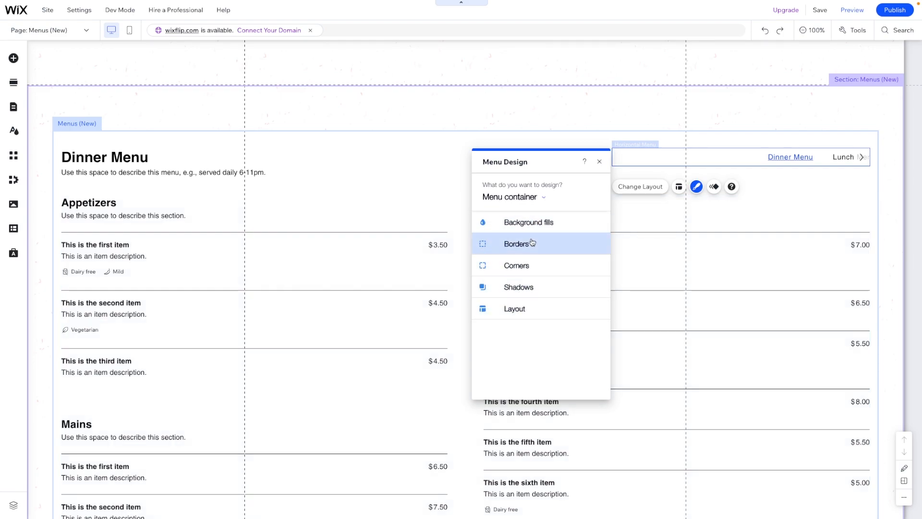
mouse_move(600, 162)
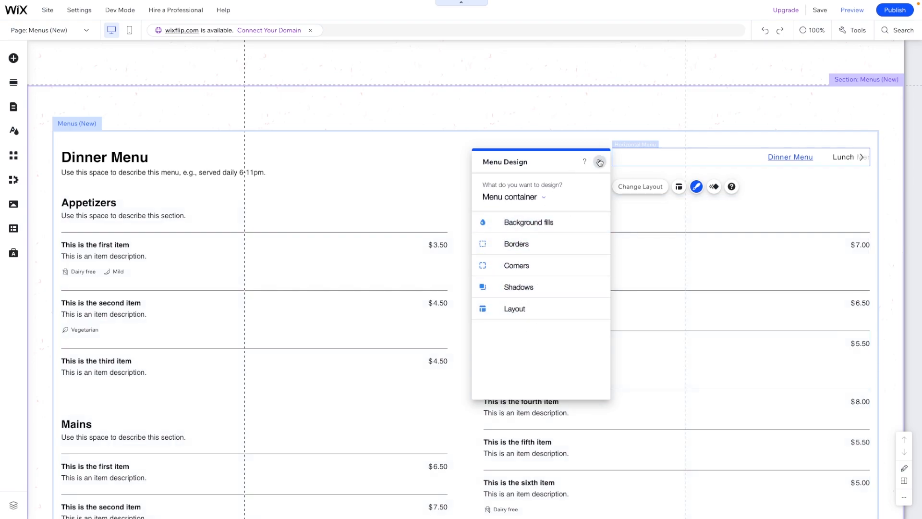
left_click(599, 162)
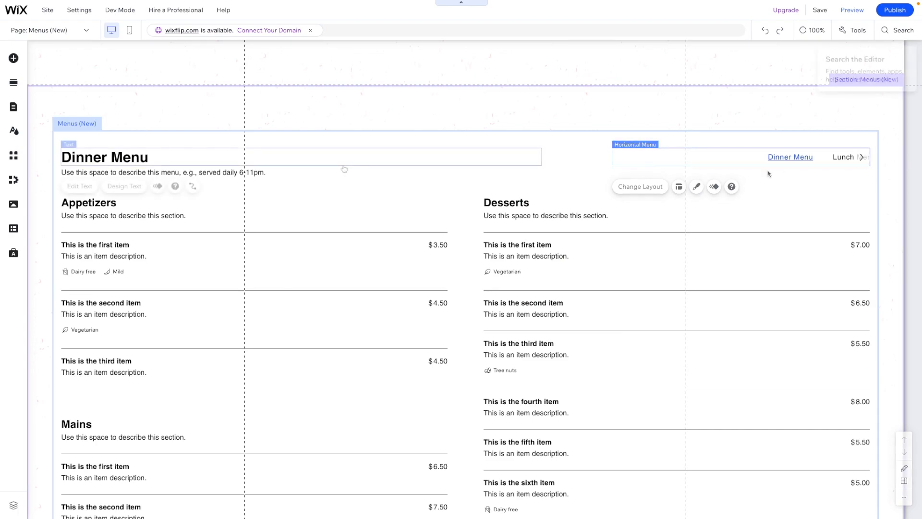
left_click(105, 157)
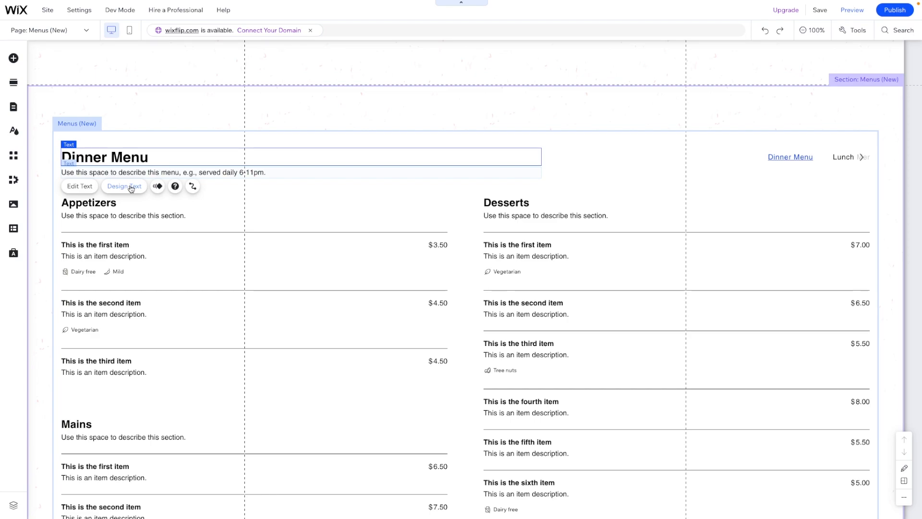
left_click(124, 186)
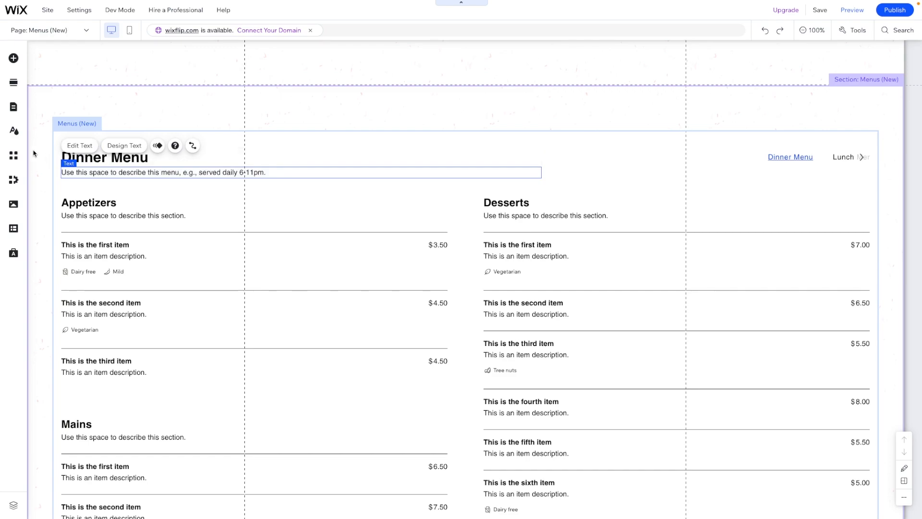
left_click(816, 30)
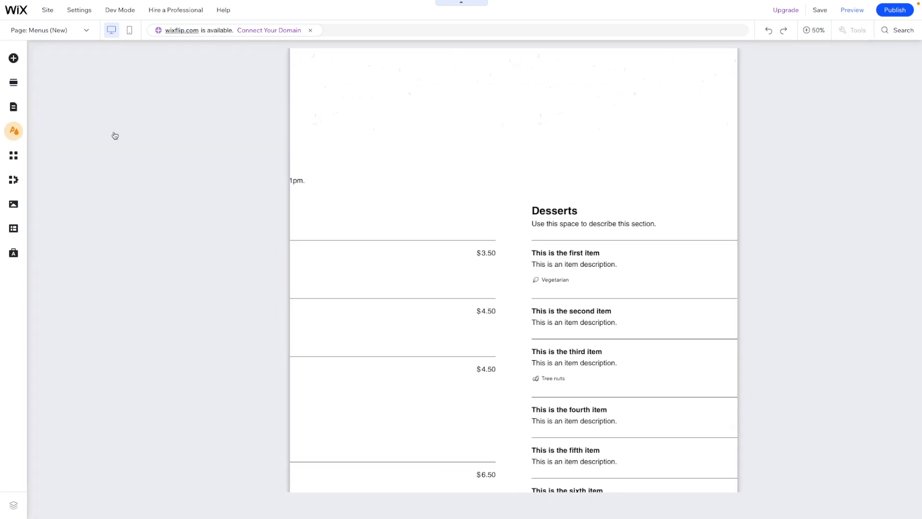
left_click(14, 131)
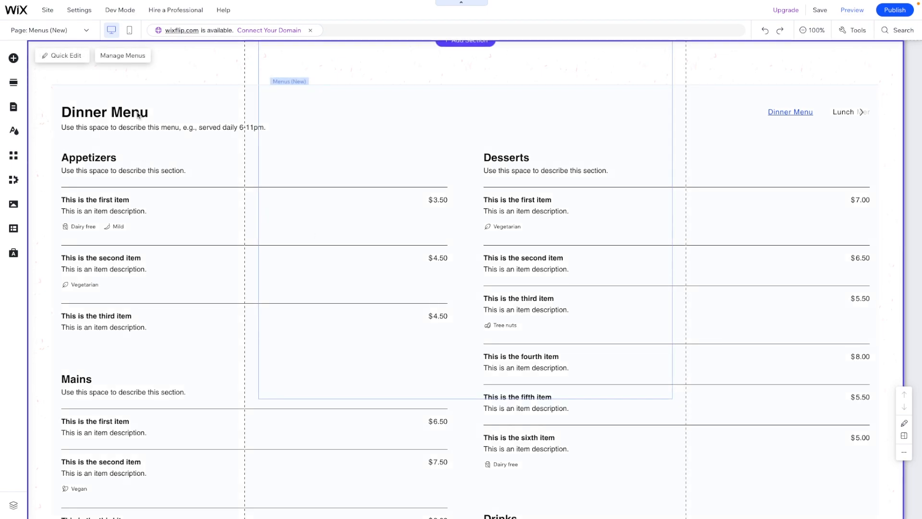
left_click(104, 112)
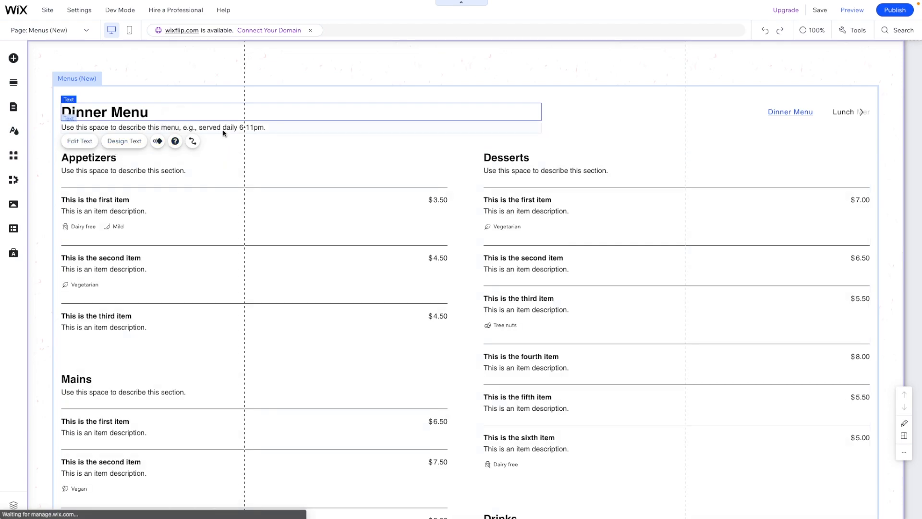
left_click(163, 127)
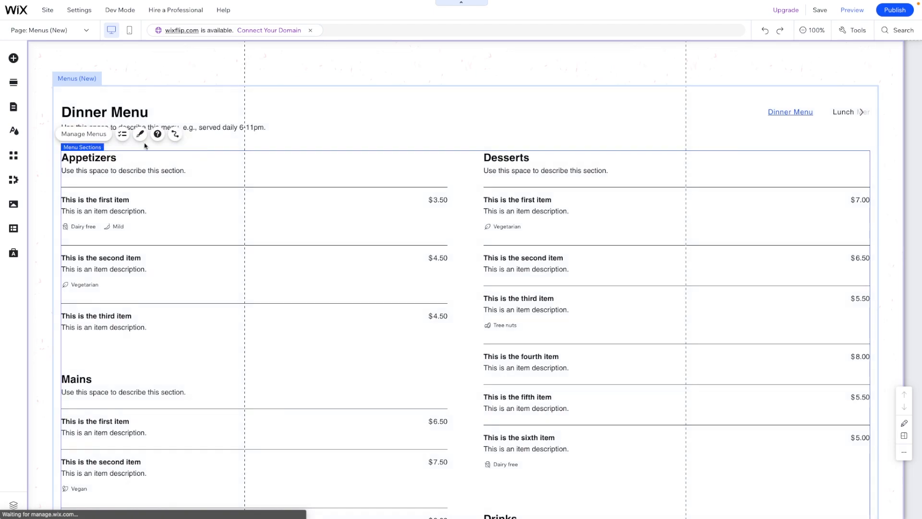
left_click(165, 127)
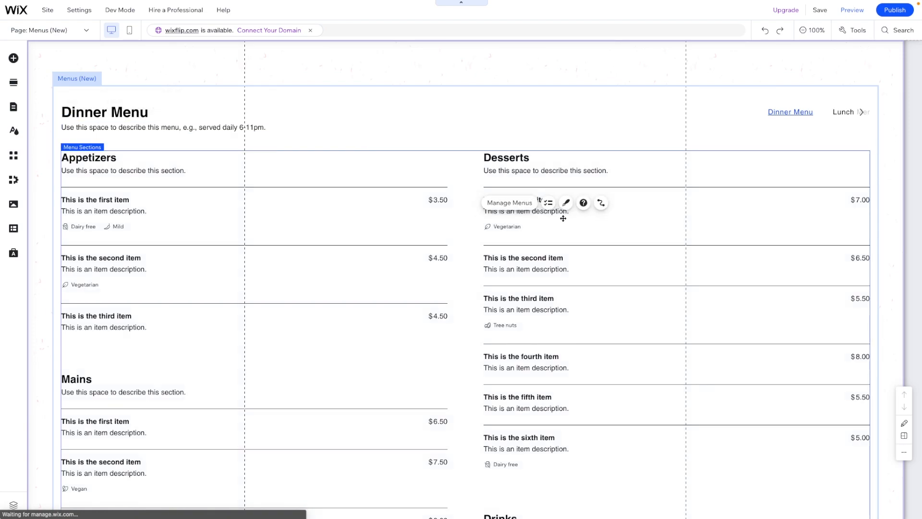
mouse_move(566, 202)
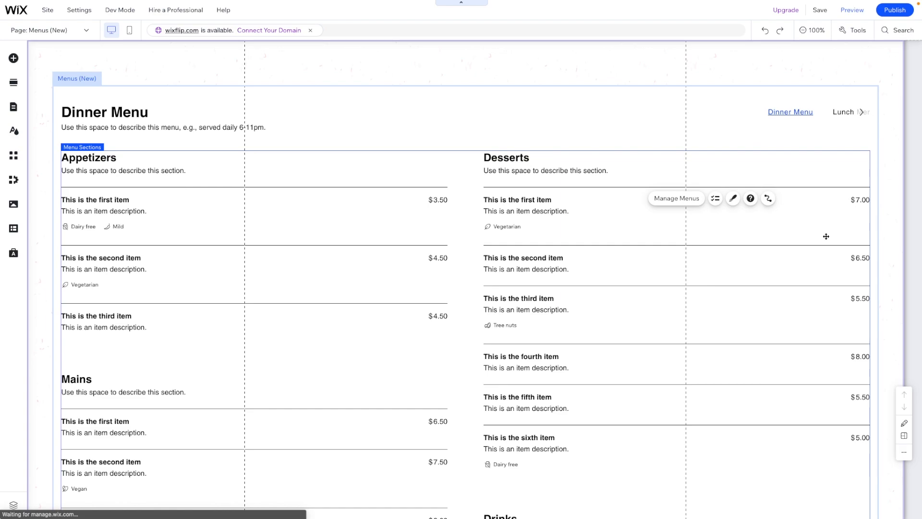
mouse_move(817, 234)
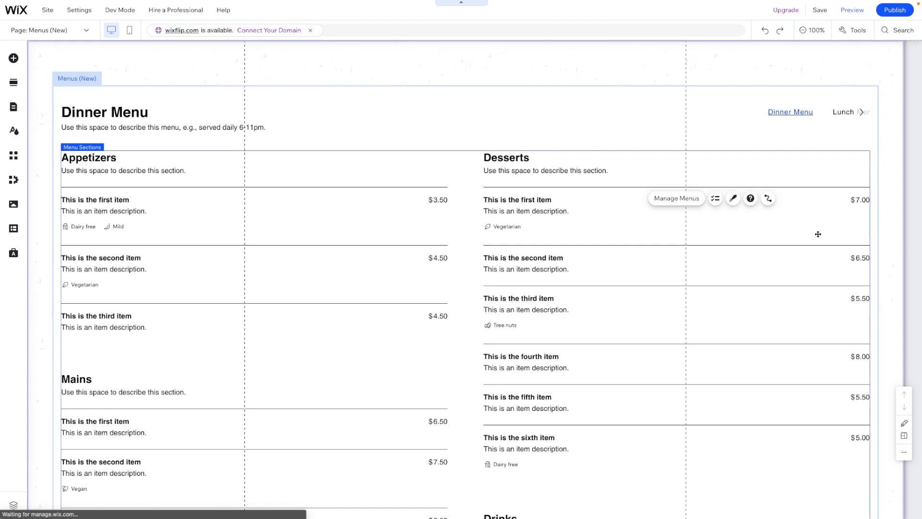
mouse_move(468, 257)
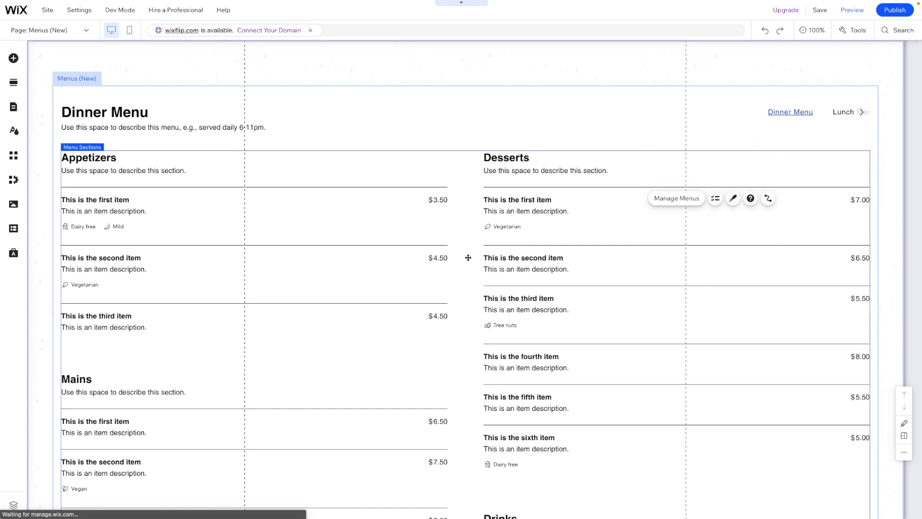
- Apply the Strip layout to the Menus (New) widget, showing item photos beside prices
left_click(527, 171)
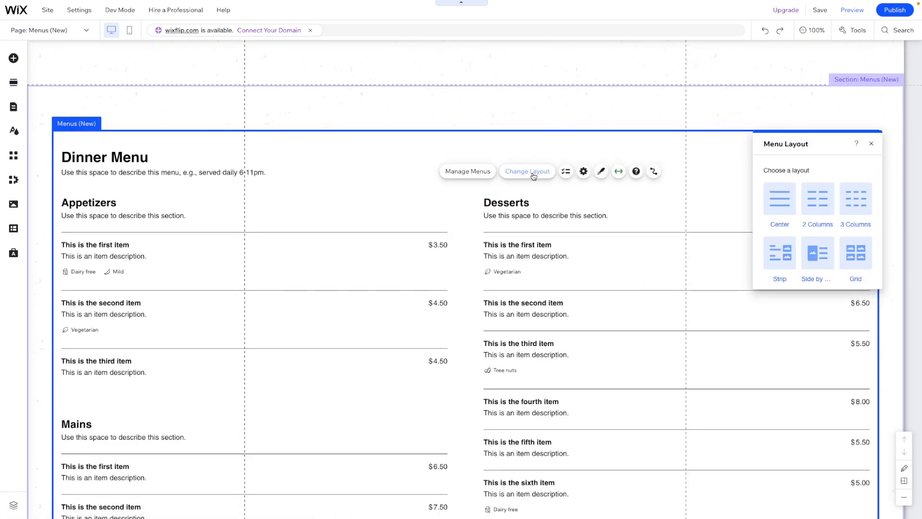
left_click(817, 199)
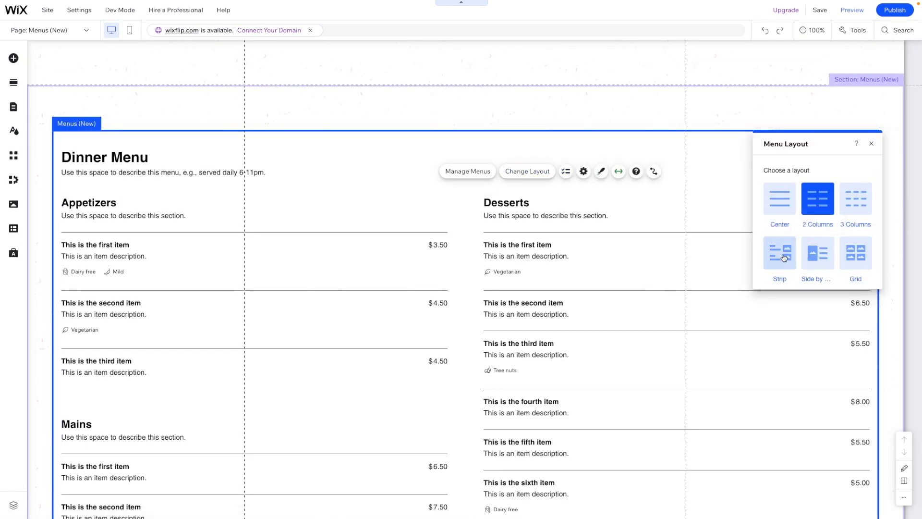
left_click(779, 253)
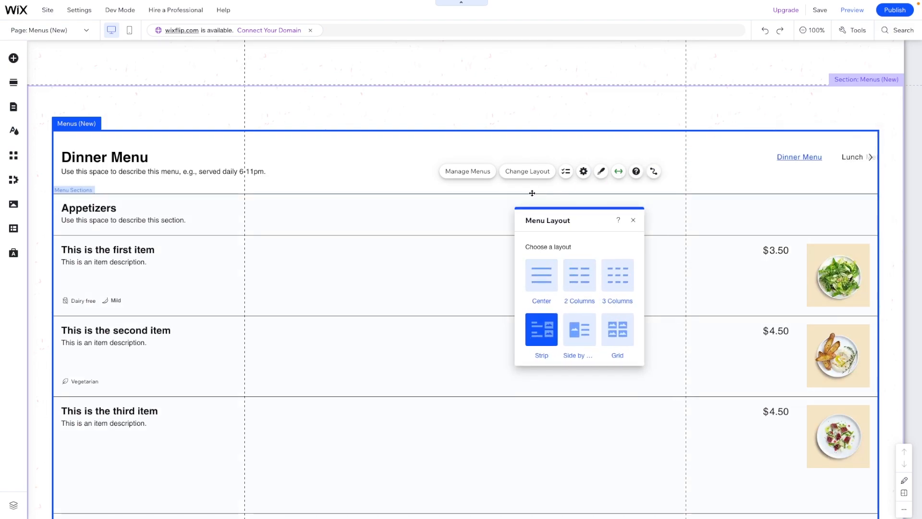
left_click(105, 158)
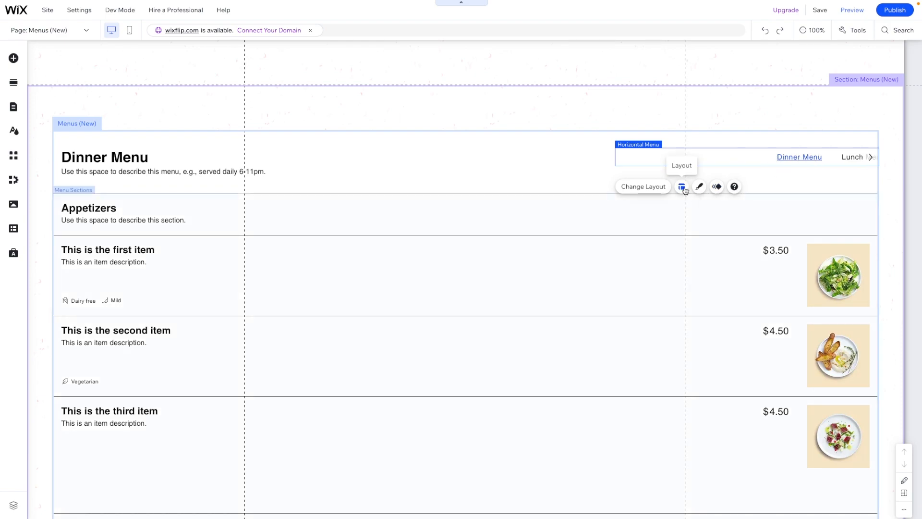
mouse_move(723, 221)
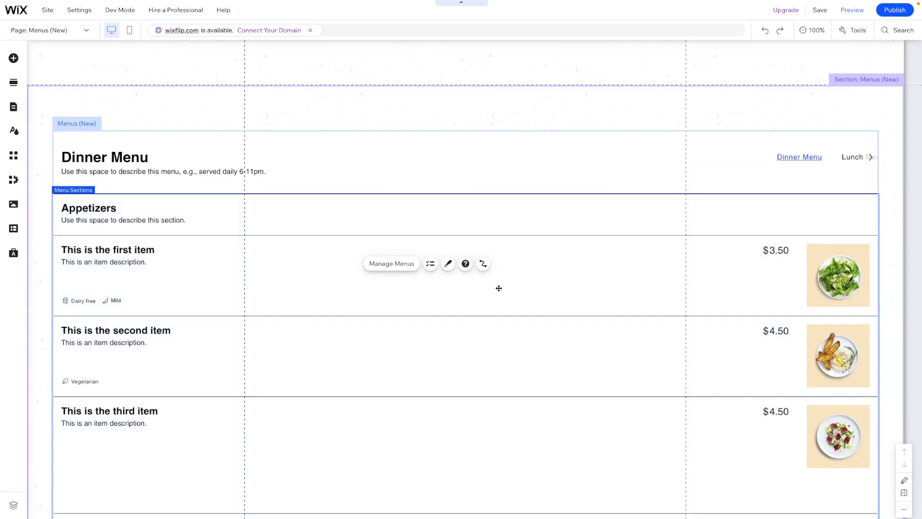
mouse_move(560, 293)
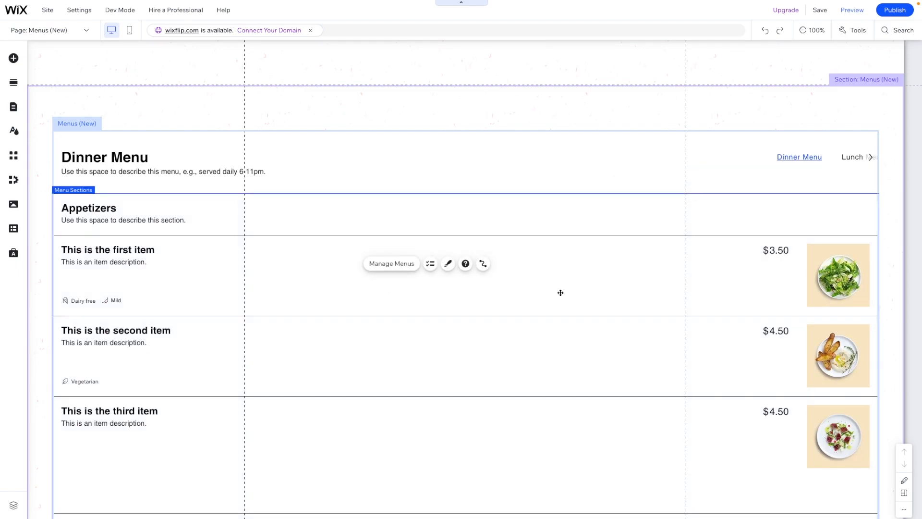